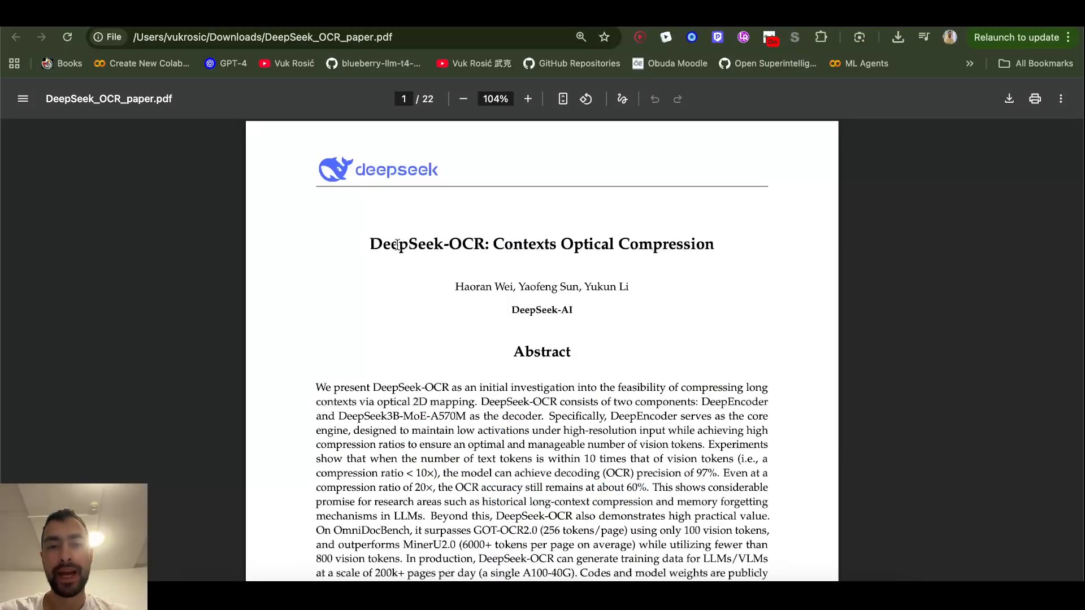
Step: Zoom the paper's first page to about 126% so the title and abstract are readable
left_click(528, 98)
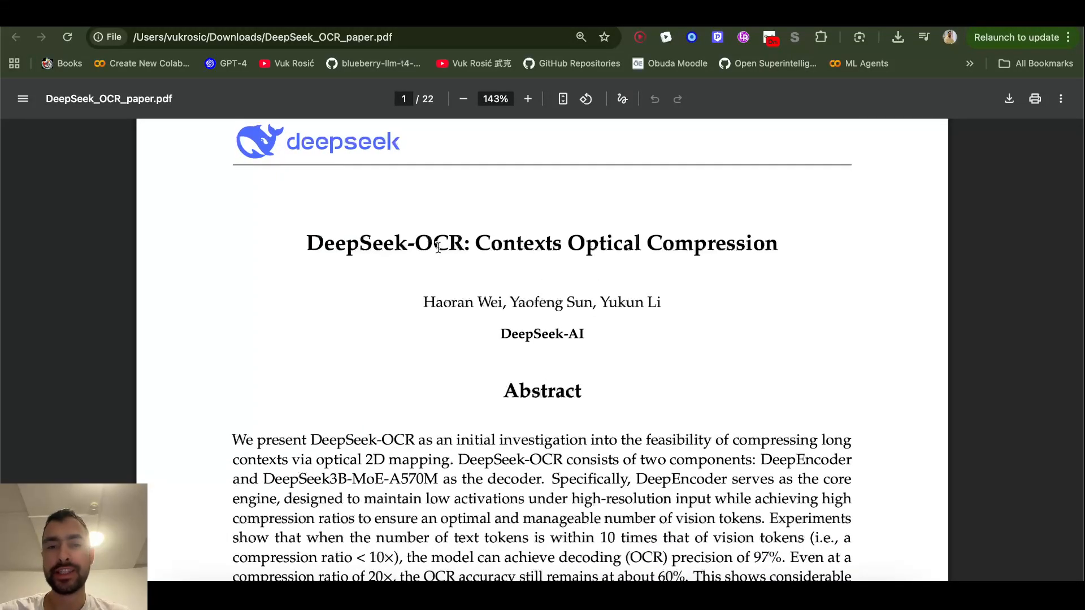
left_click(464, 99)
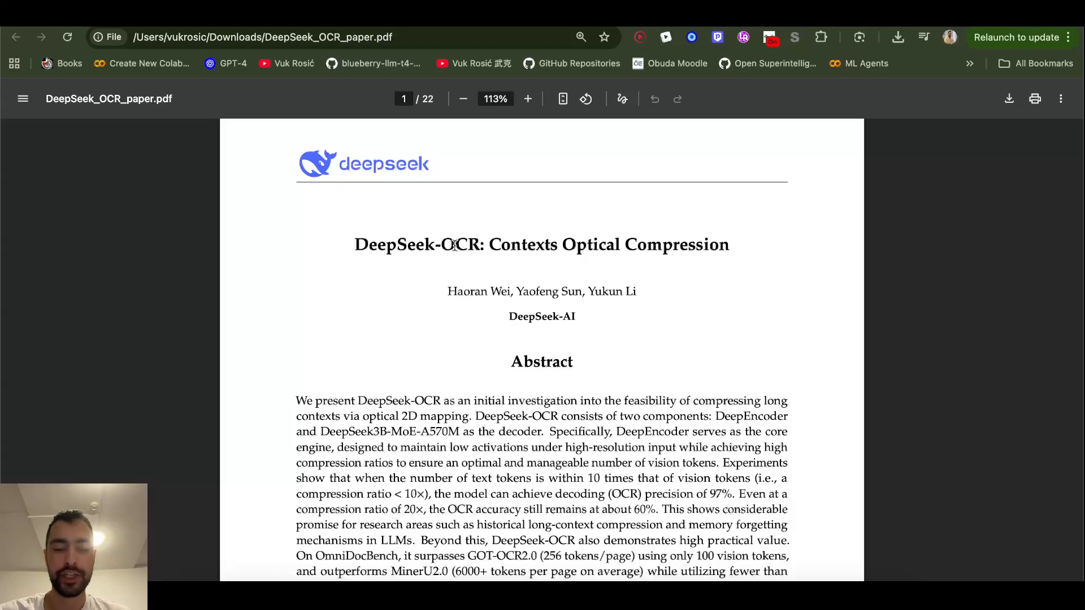
left_click(528, 99)
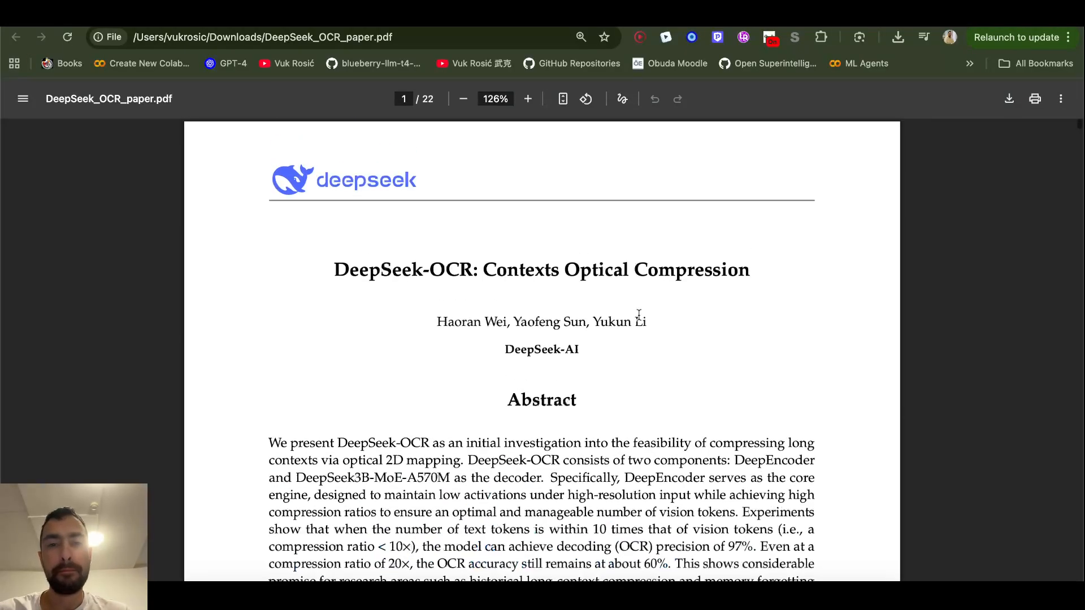
scroll("down", 3)
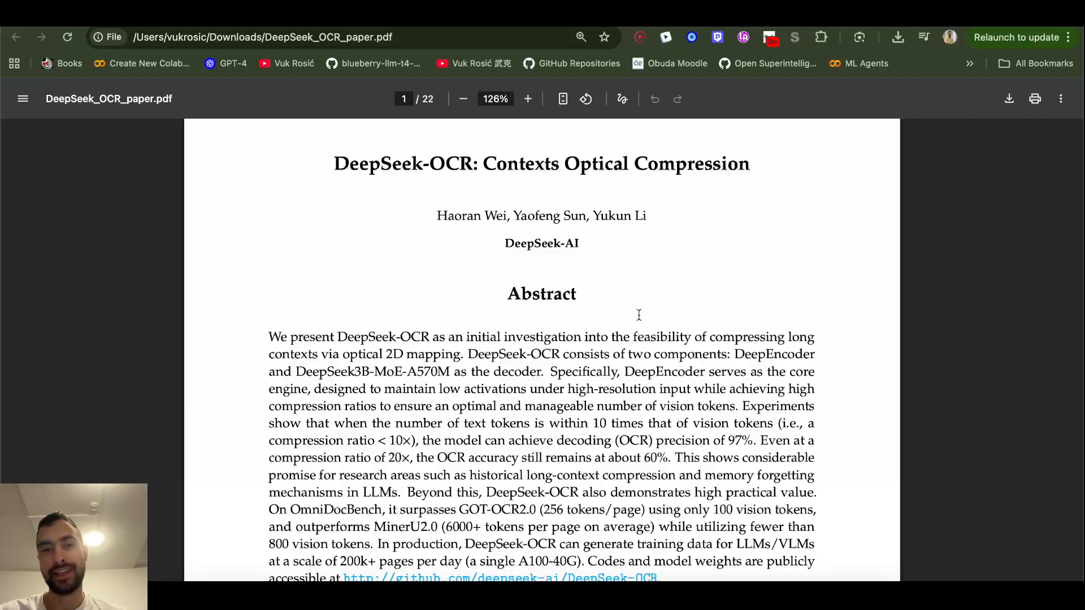
Step: Scroll below the abstract to Figure 1's Fox compression and OmniDocBench charts
scroll("down", 3)
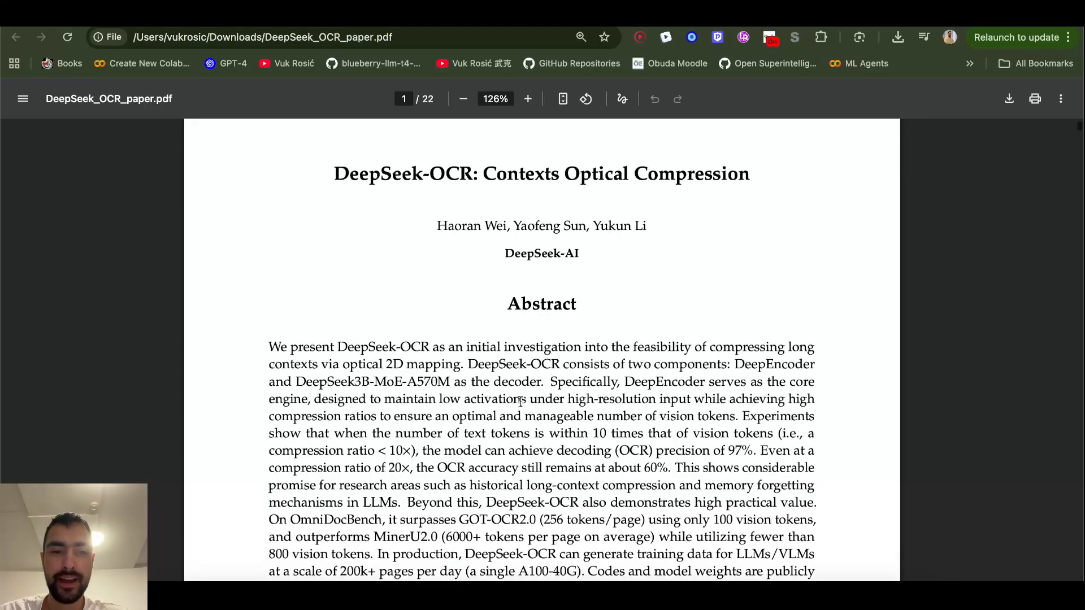
scroll("down", 3)
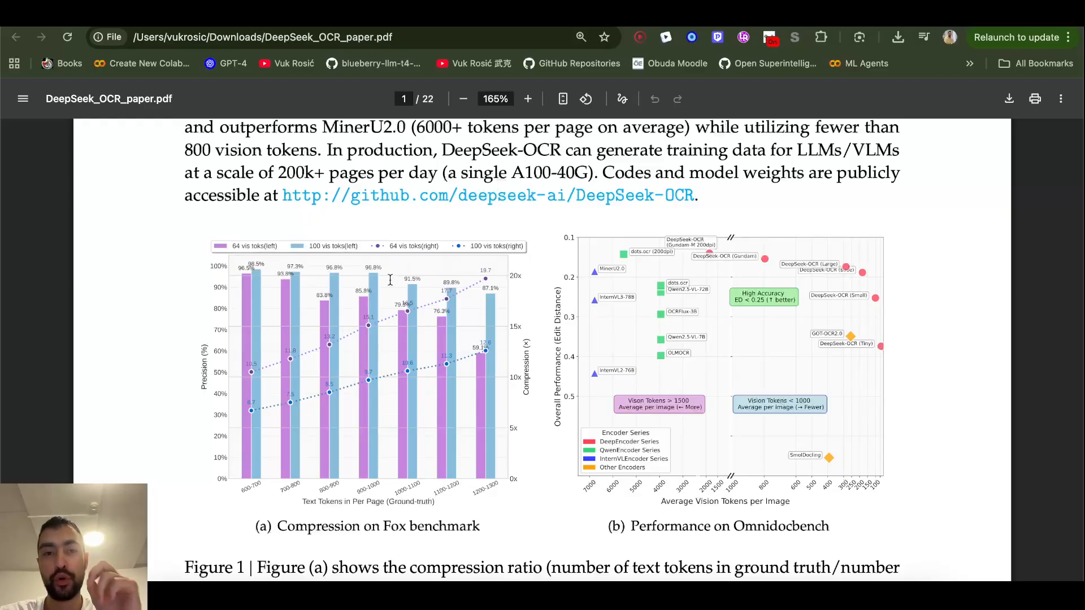
scroll("down", 3)
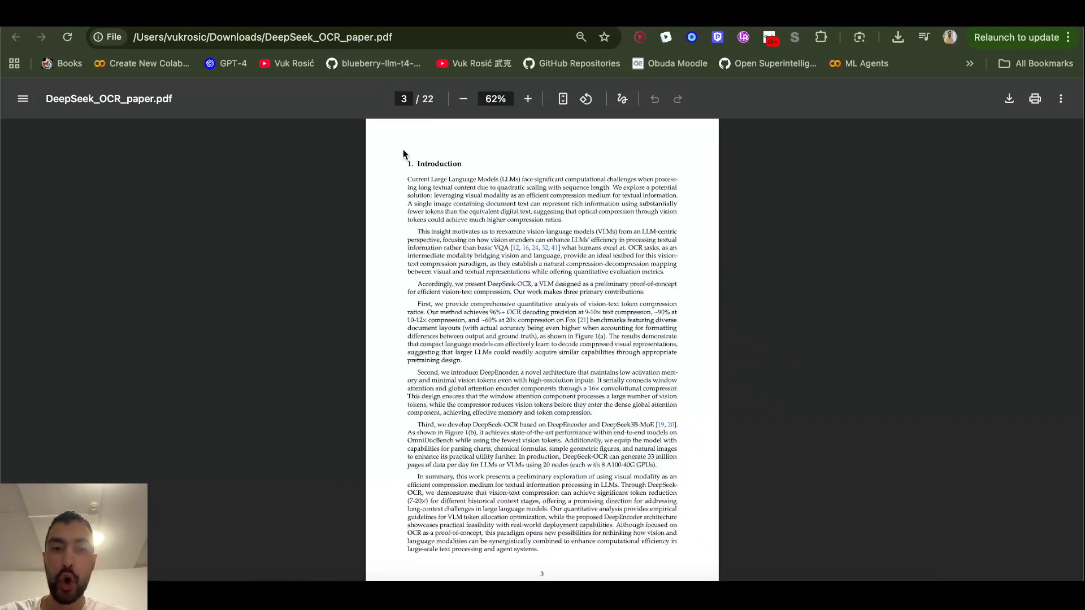
mouse_move(561, 165)
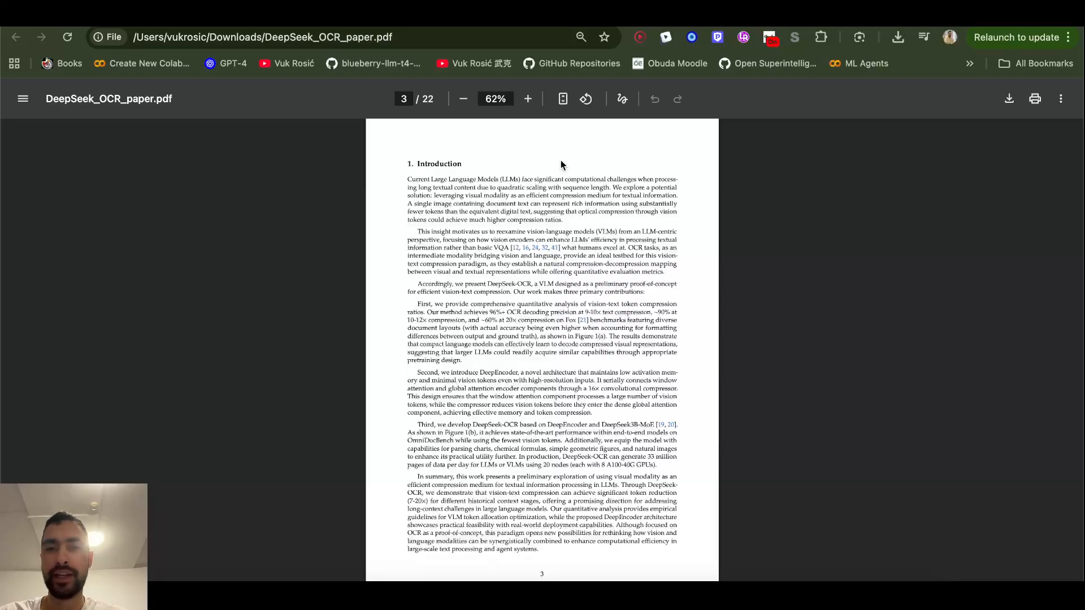
Step: Highlight the opening Introduction paragraphs, then switch to the Become AI Researcher community feed
left_click(528, 98)
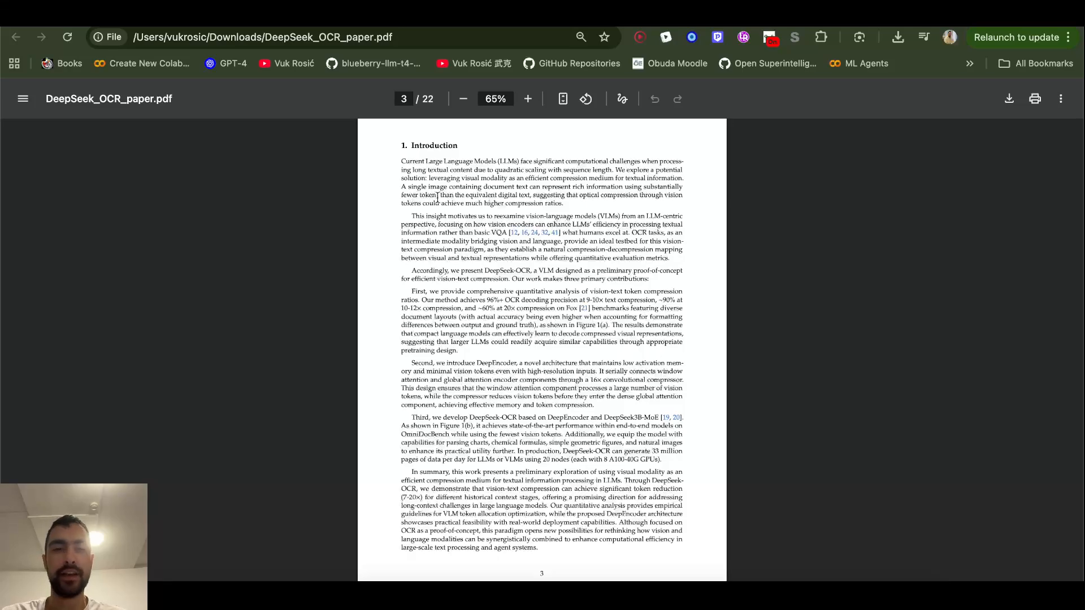
left_click_drag(403, 160, 463, 405)
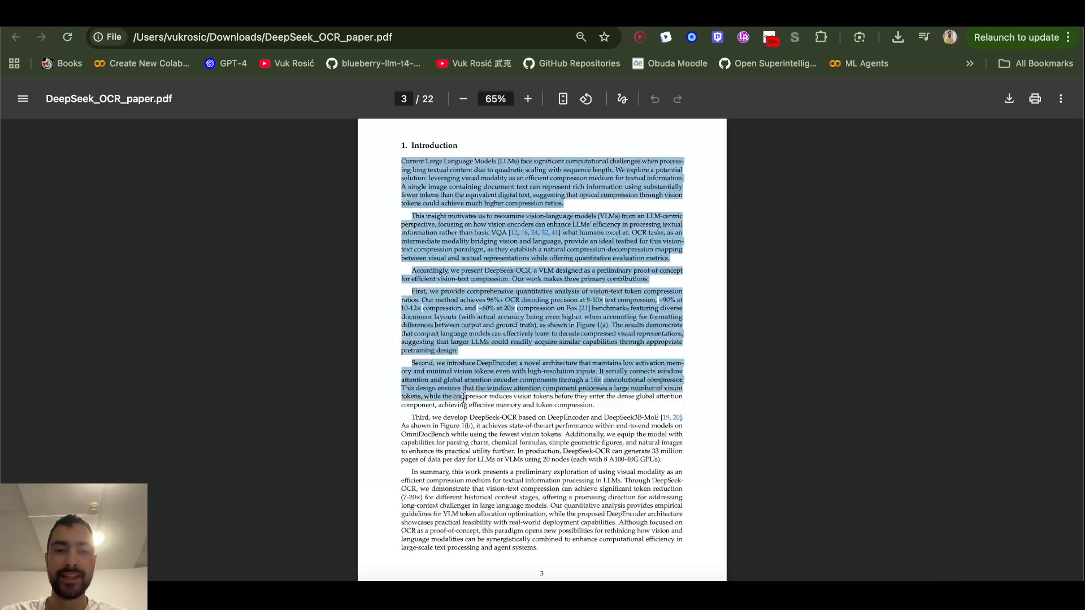
left_click(436, 258)
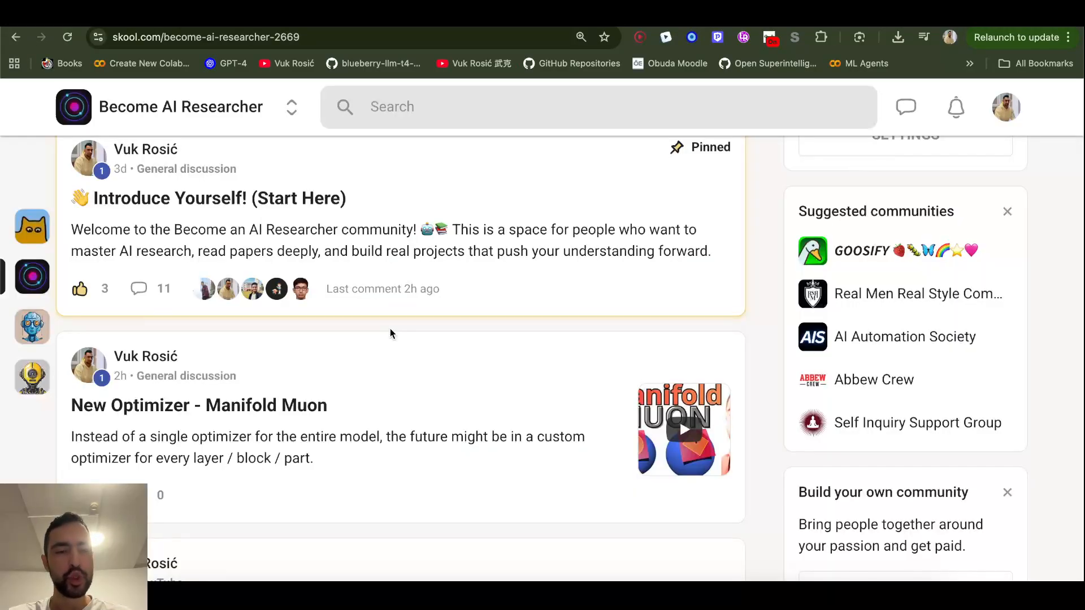
Step: Browse the Classroom course cards in the Become AI Researcher community
left_click(192, 153)
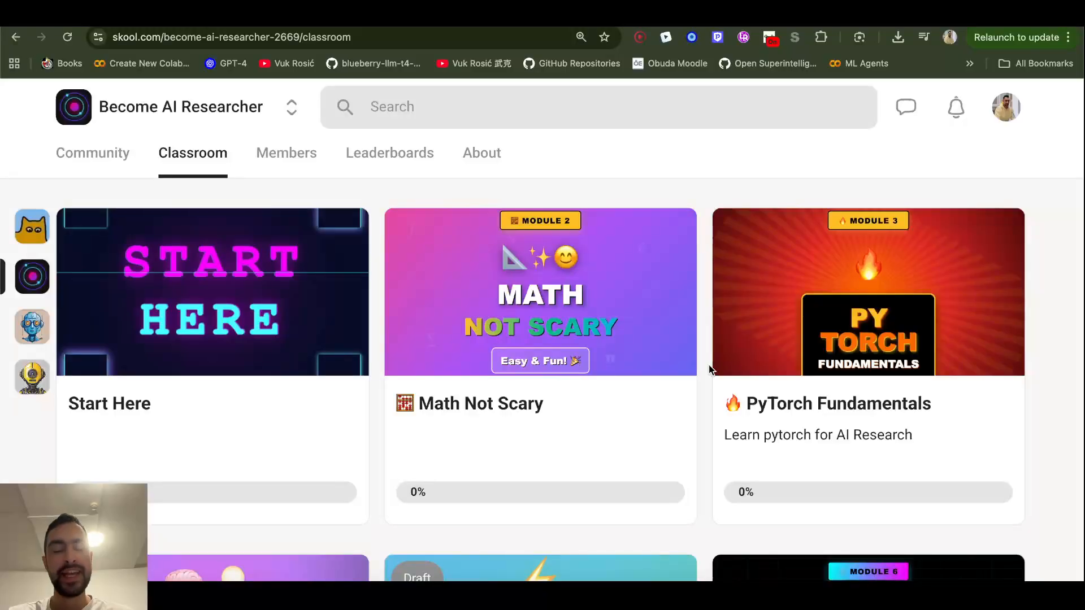
scroll("down", 3)
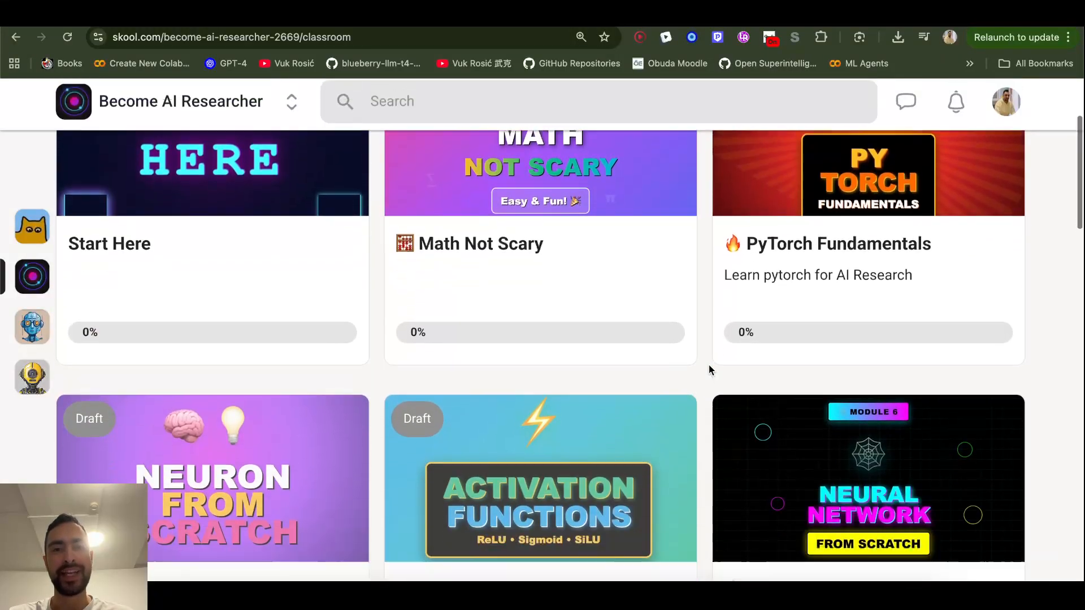
scroll("down", 3)
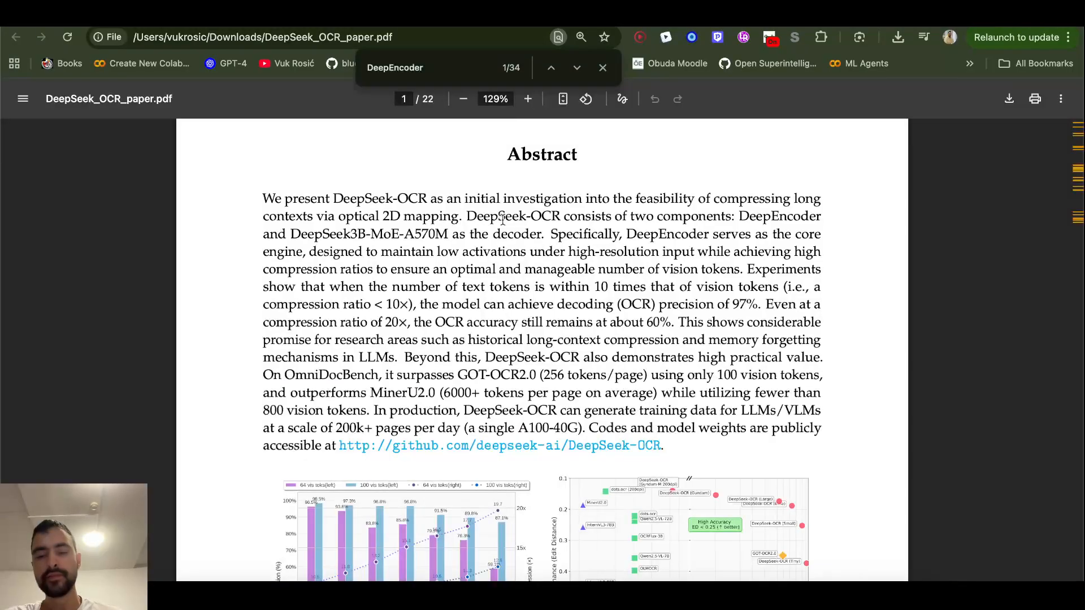
Step: Highlight the abstract's phrase about DeepSeek-OCR's two components before moving to GitHub issue #41
left_click_drag(591, 216, 705, 216)
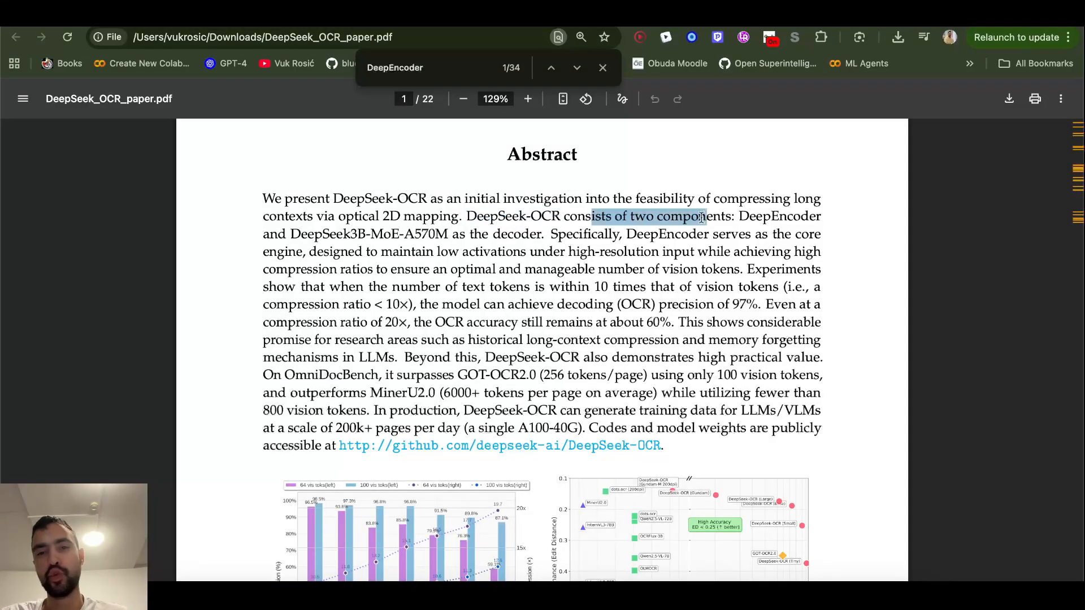
left_click_drag(702, 216, 450, 251)
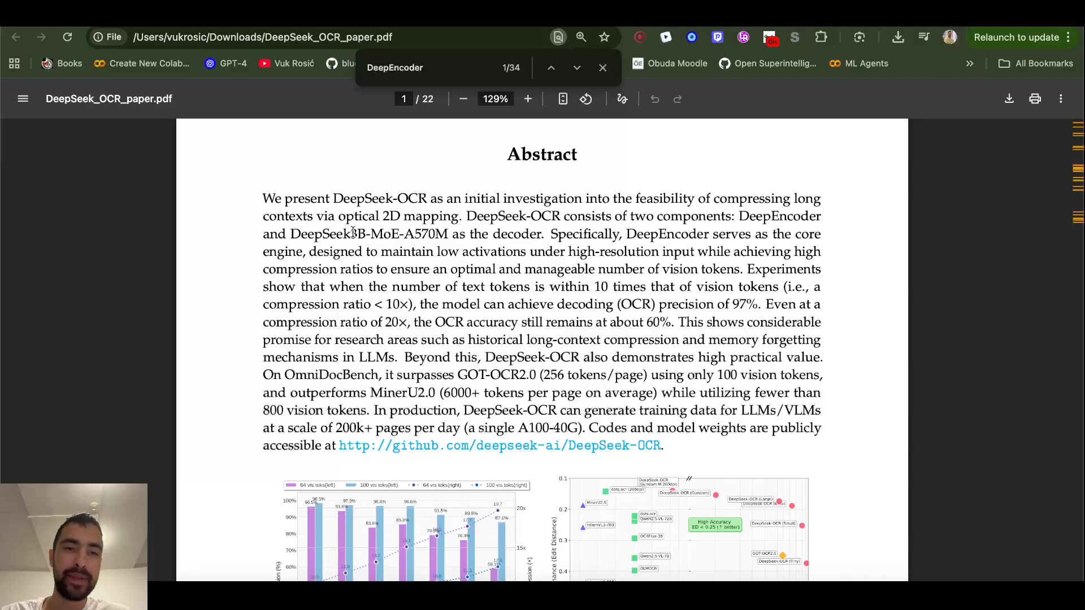
double_click(381, 234)
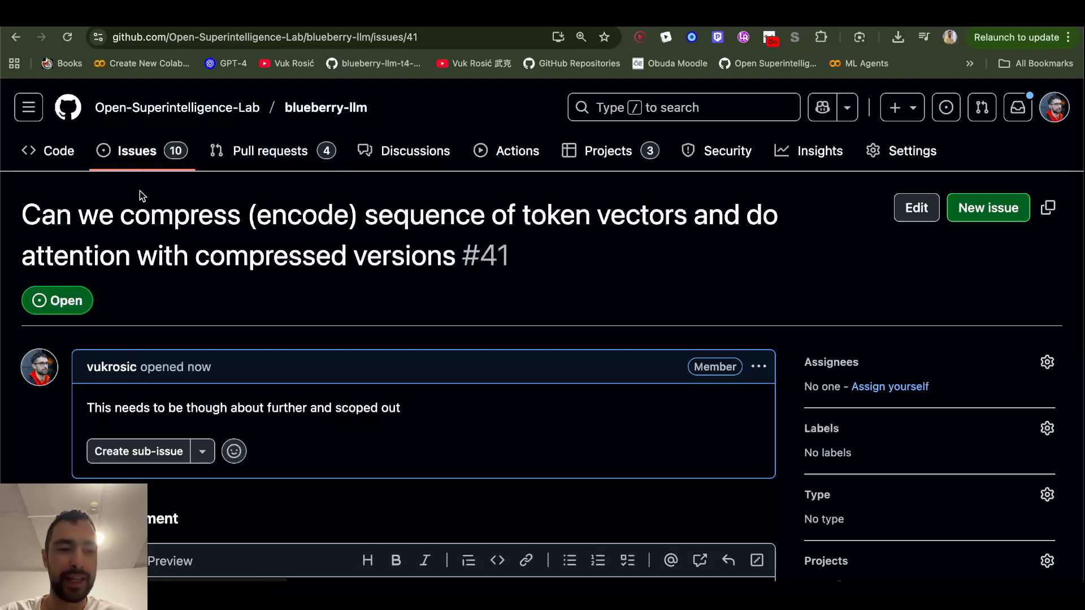
Step: Highlight the token-vectors phrase in the issue, then return to the paper's Related Works on page 4
left_click_drag(138, 215, 391, 256)
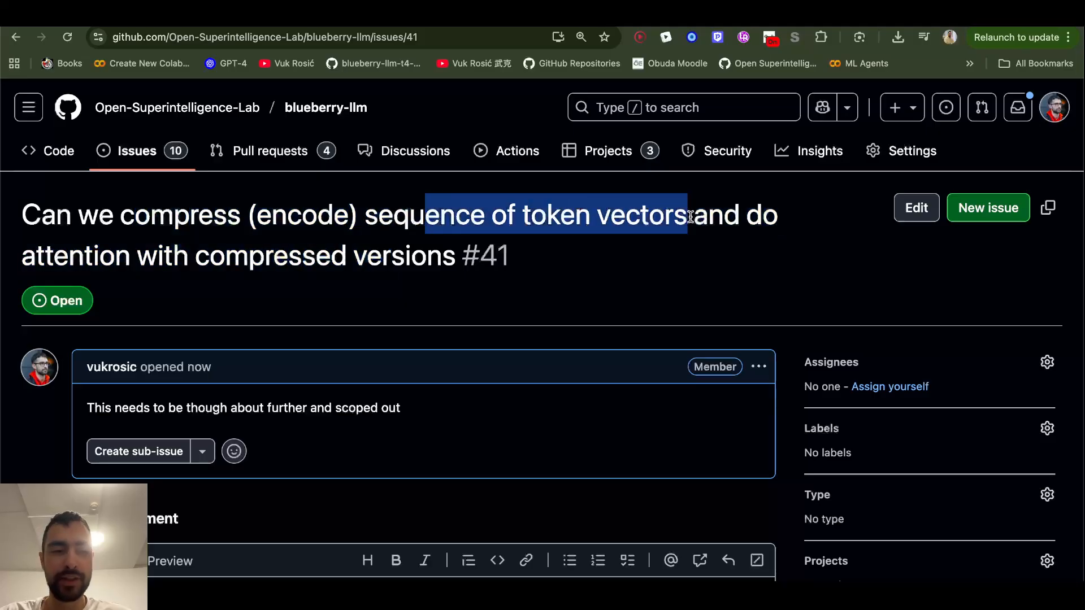
left_click_drag(689, 215, 446, 264)
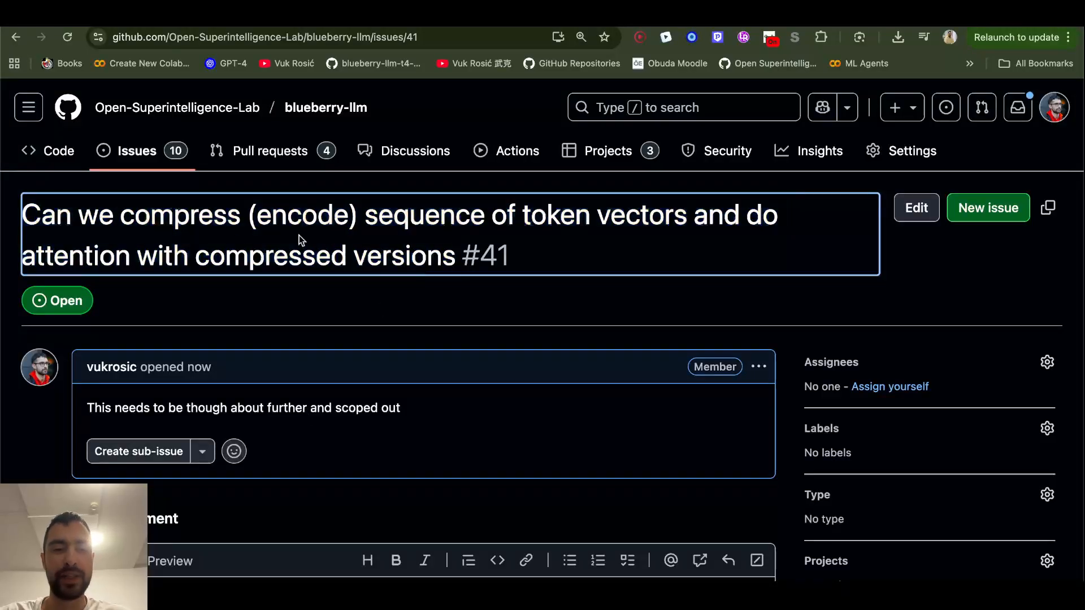
scroll("down", 3)
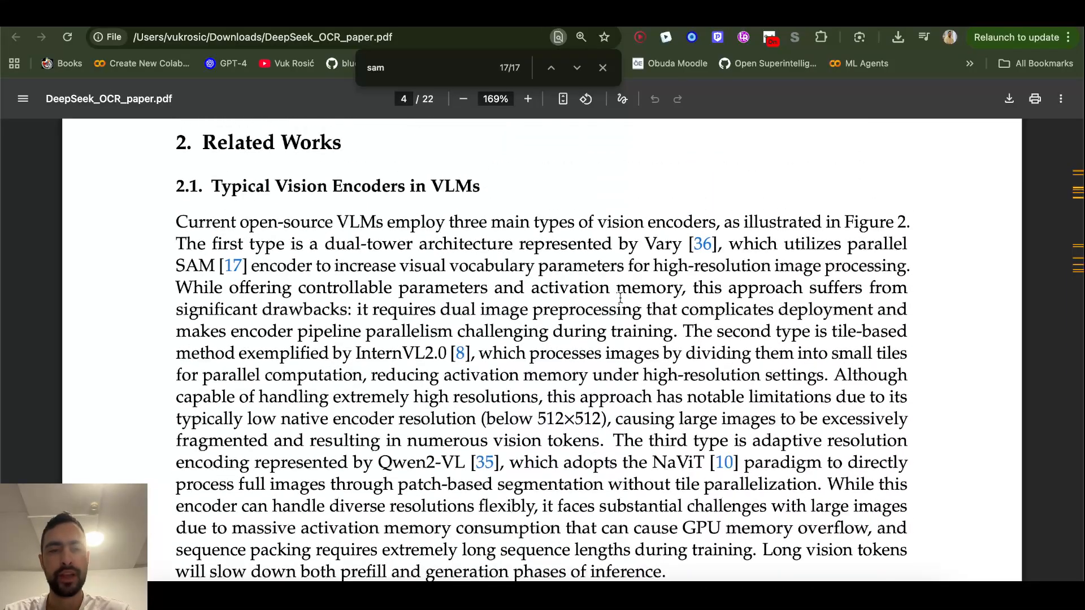
Step: Highlight section 2.2's research question about vision tokens and its importance, moving toward Figure 3
scroll("down", 3)
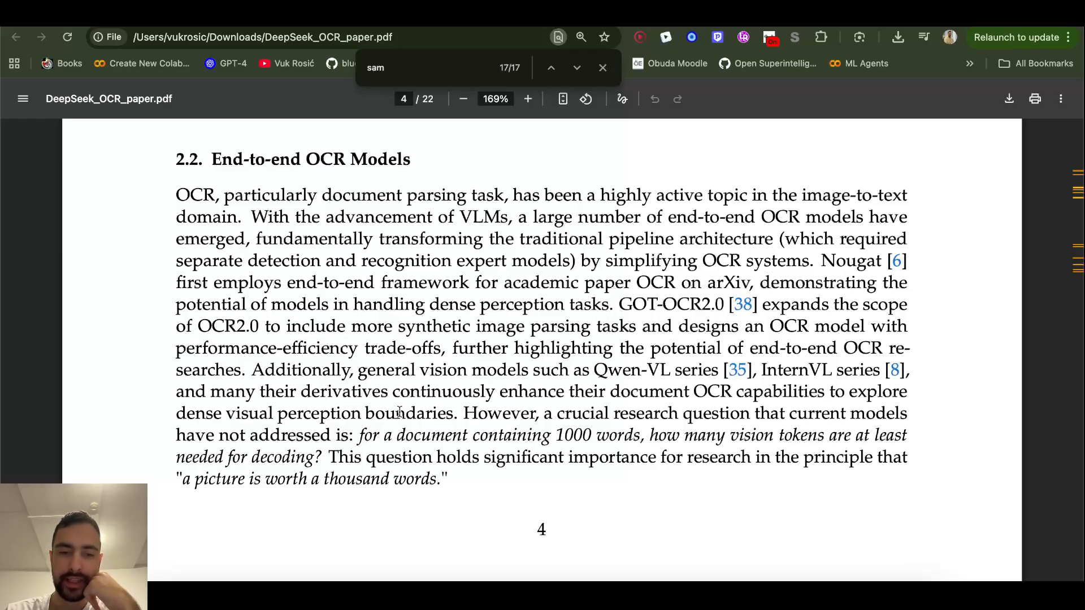
left_click_drag(360, 435, 420, 435)
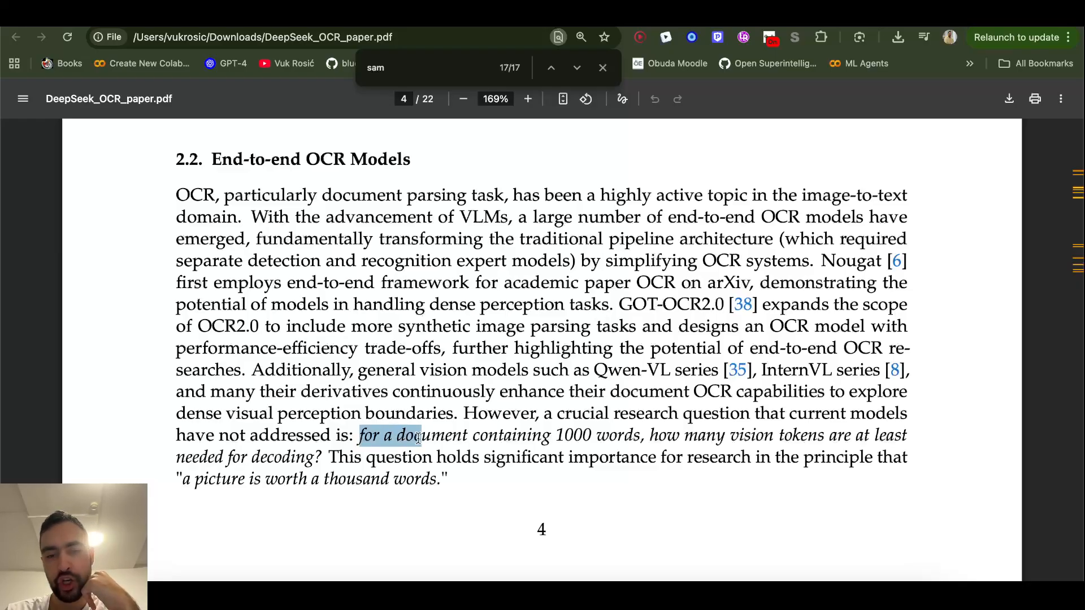
left_click_drag(420, 436, 642, 436)
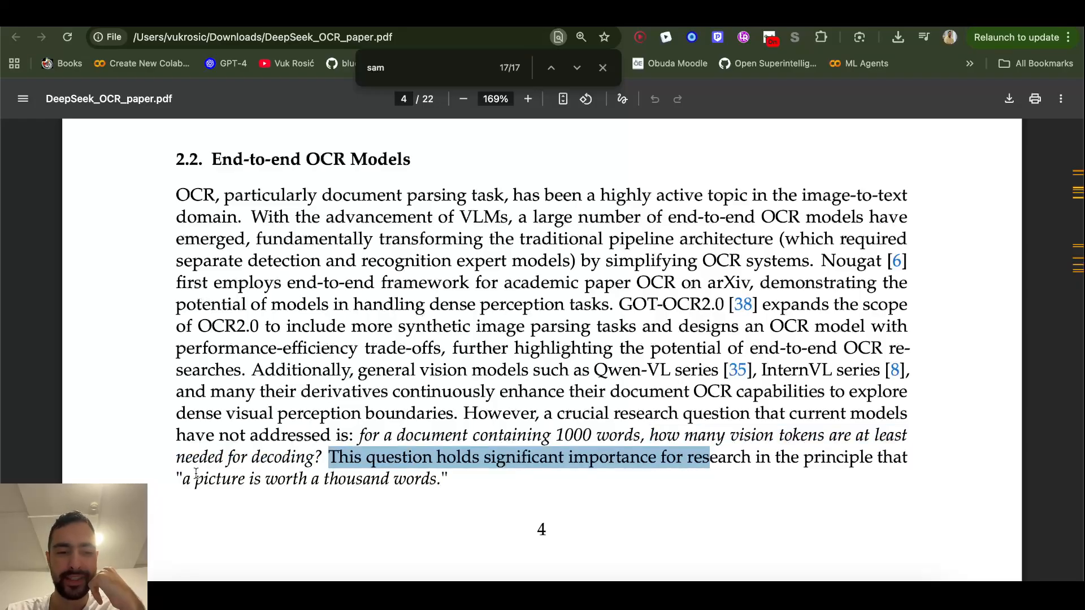
left_click_drag(329, 457, 436, 479)
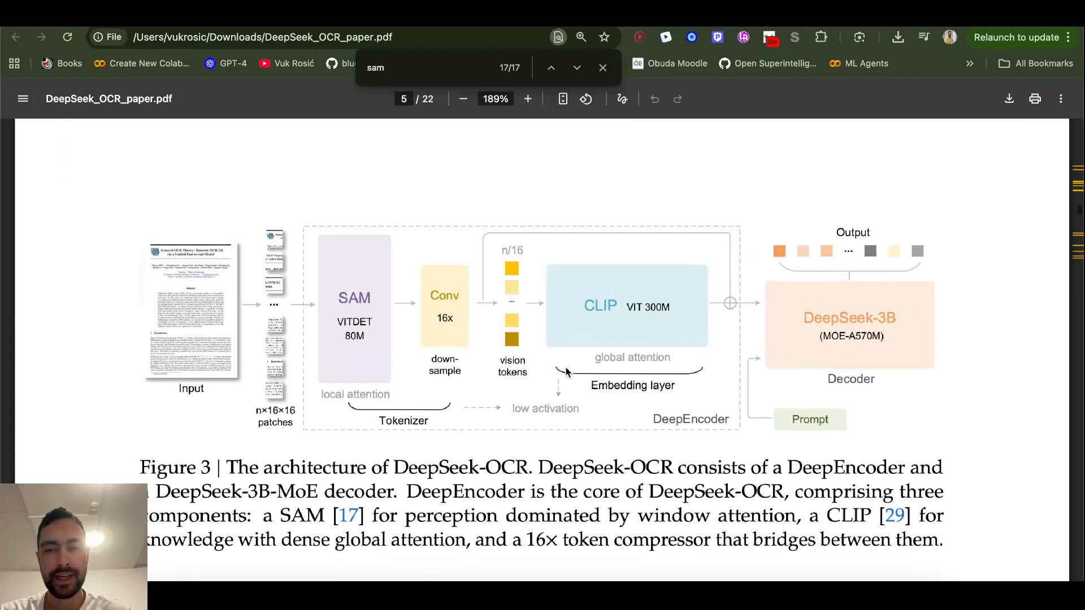
Step: Zoom in so Figure 3's SAM, 16× compressor, CLIP and DeepSeek-3B decoder are legible
left_click(528, 98)
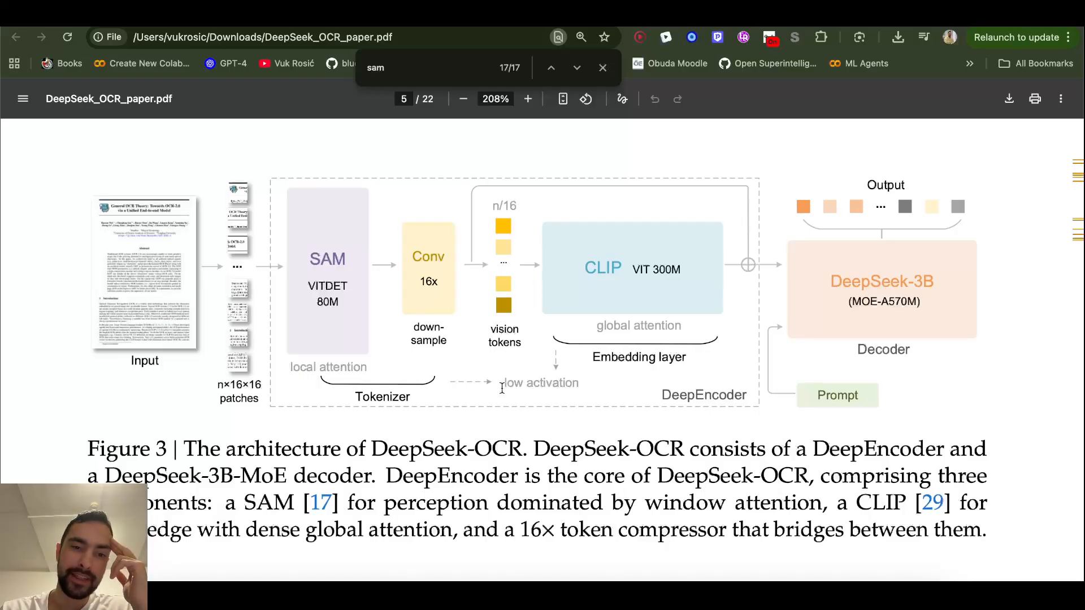
mouse_move(486, 407)
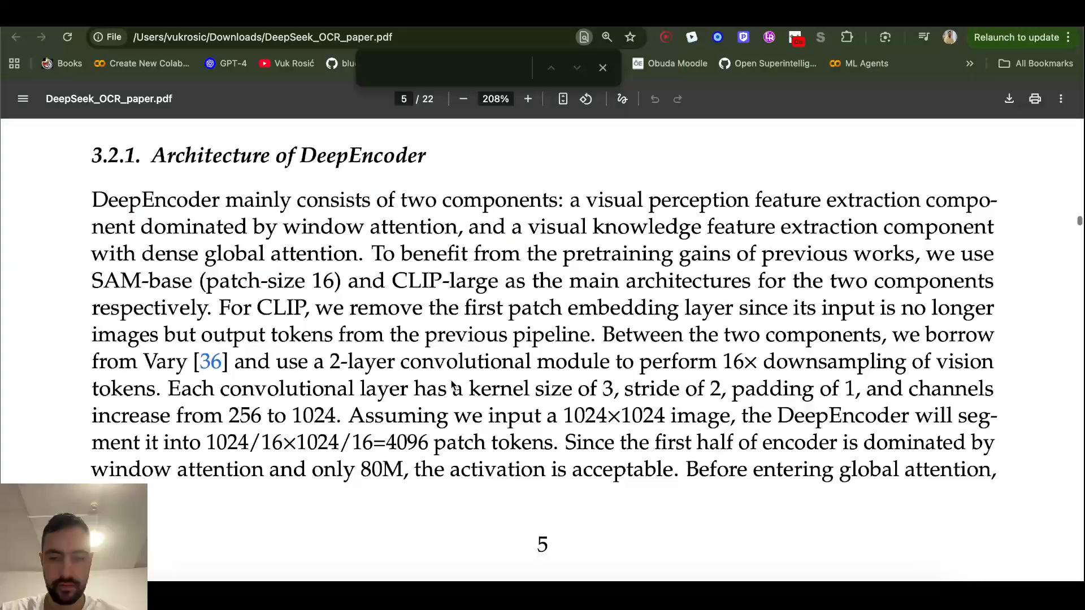
Step: Highlight the 1024×1024 image size, 'patch tokens' and the 80M figure in the DeepEncoder paragraph
left_click_drag(564, 415, 675, 415)
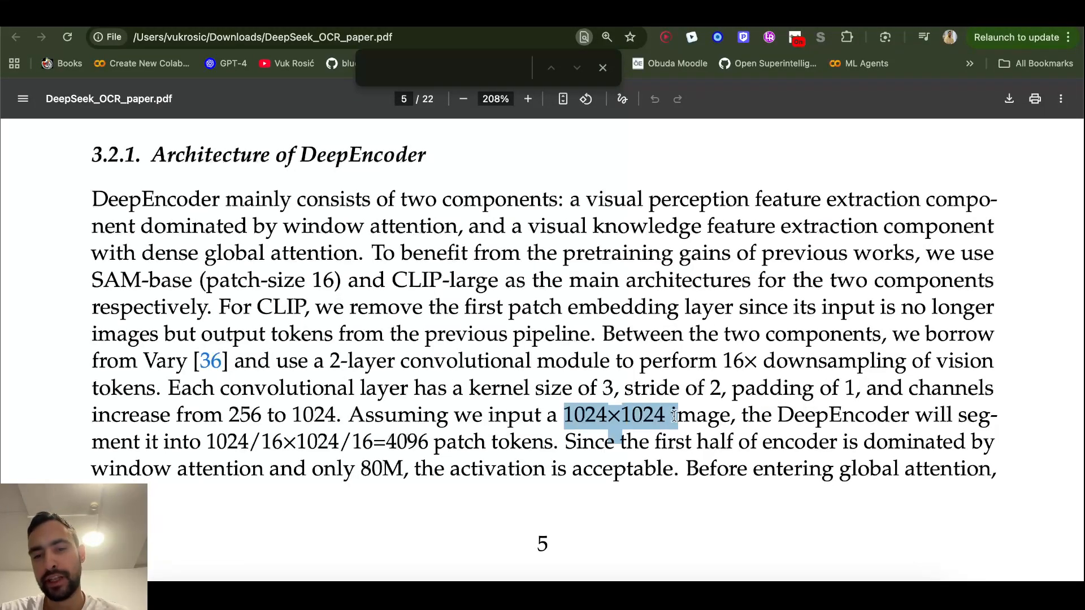
left_click_drag(674, 415, 724, 415)
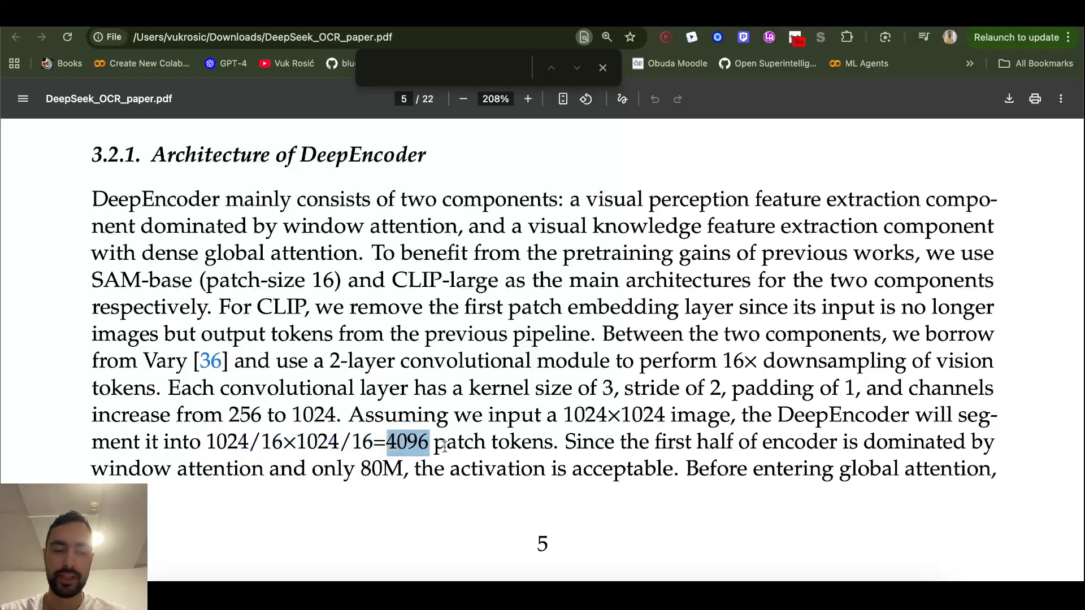
left_click_drag(408, 442, 557, 442)
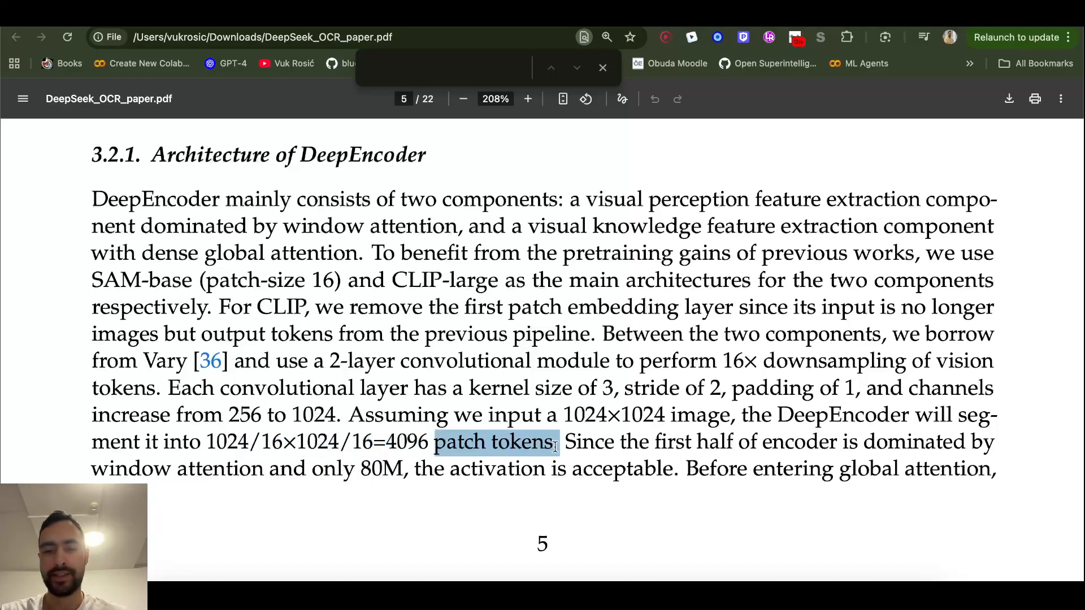
scroll("down", 3)
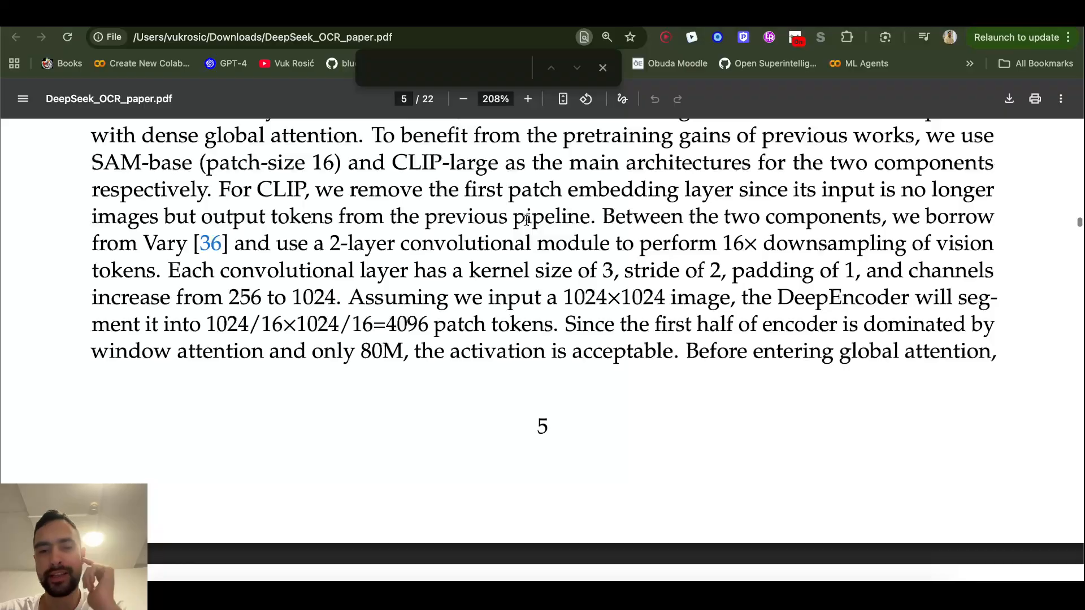
mouse_move(420, 346)
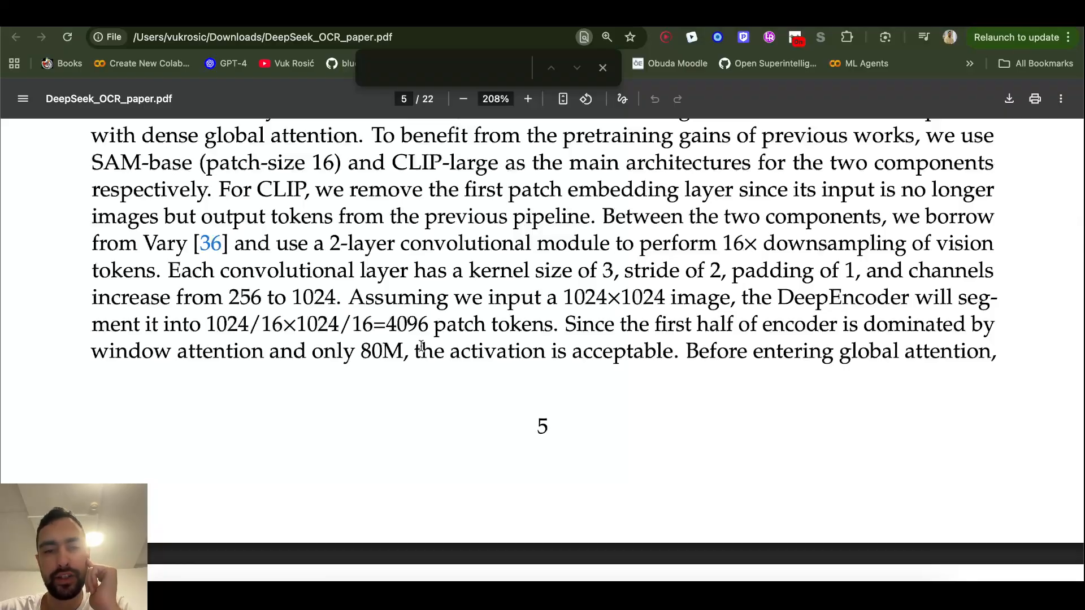
double_click(407, 325)
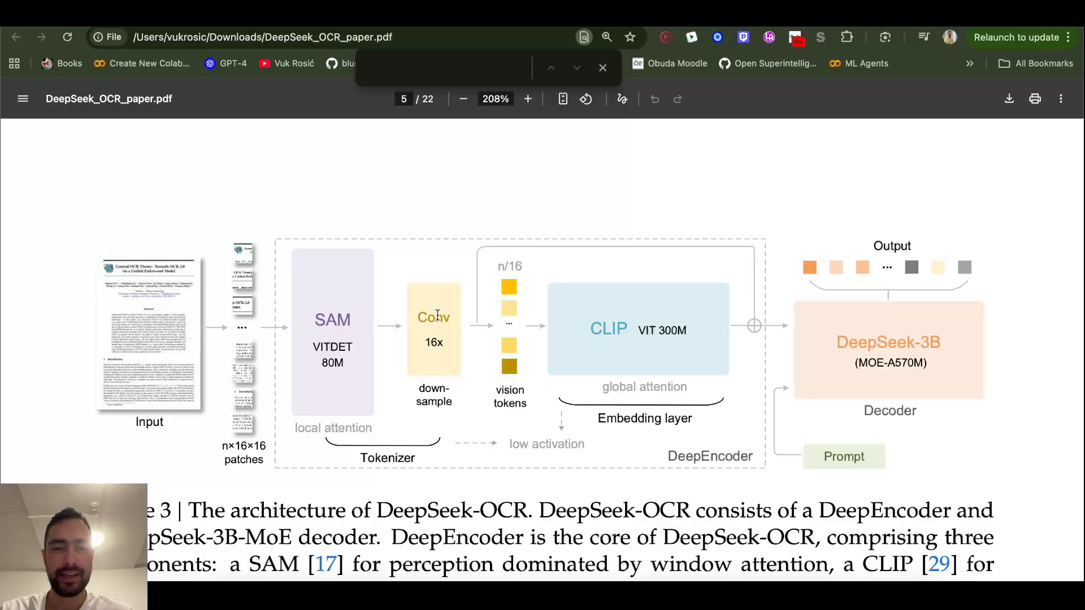
Step: Select the Conv 16x downsampling block label in Figure 3's diagram
double_click(433, 317)
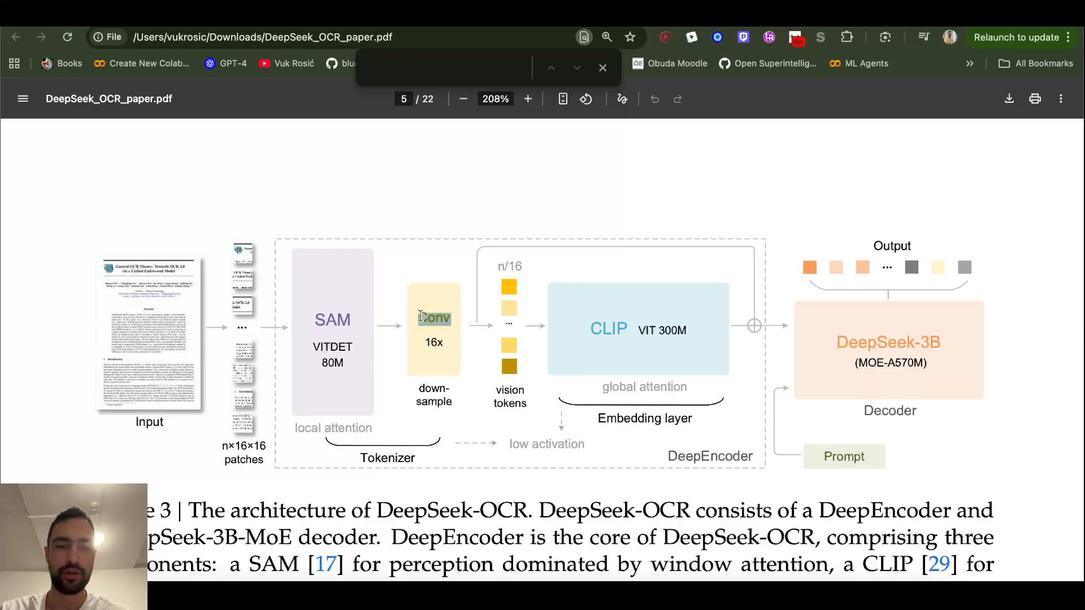
scroll("down", 3)
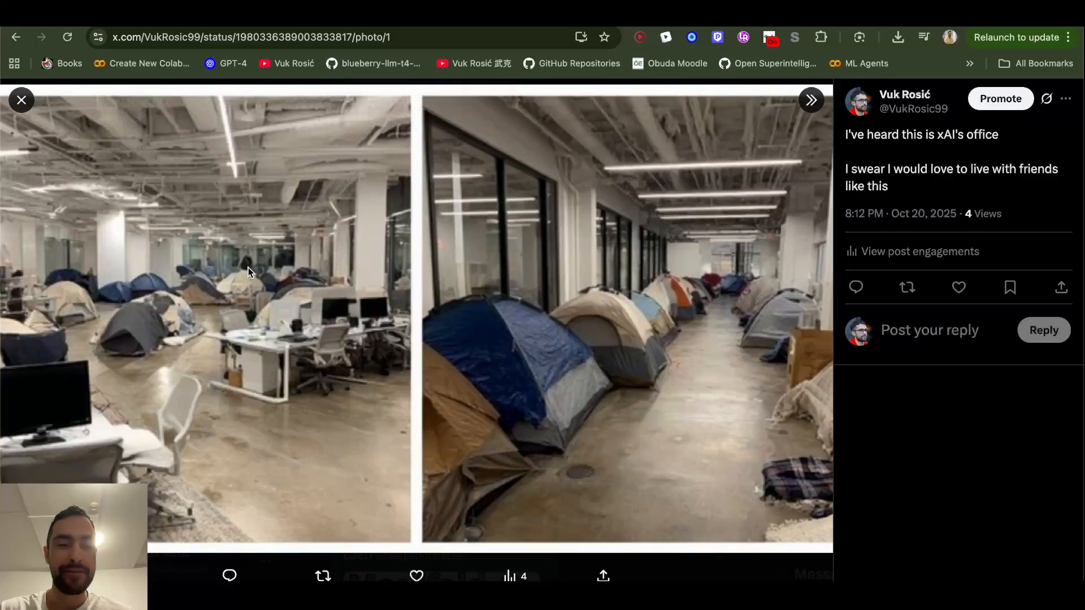
mouse_move(297, 301)
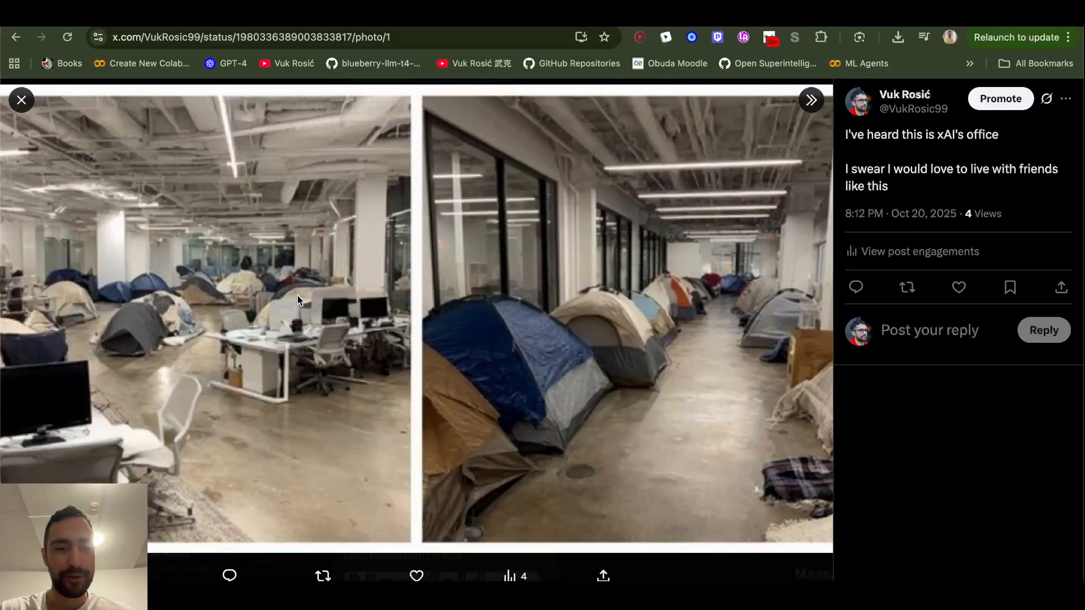
mouse_move(242, 304)
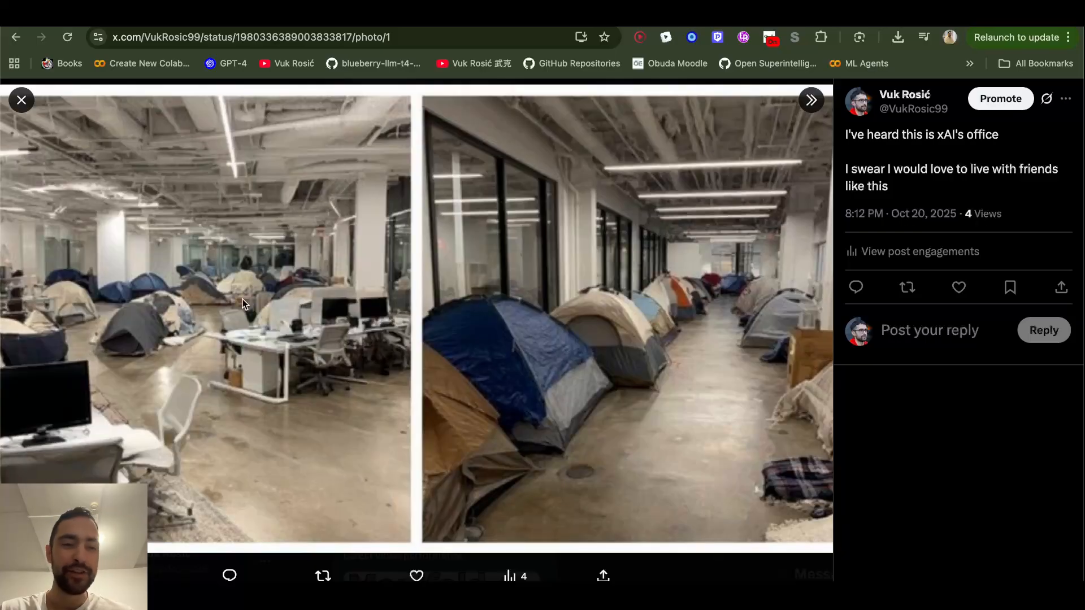
Step: Highlight the post's line about wanting to live with friends like this
double_click(875, 185)
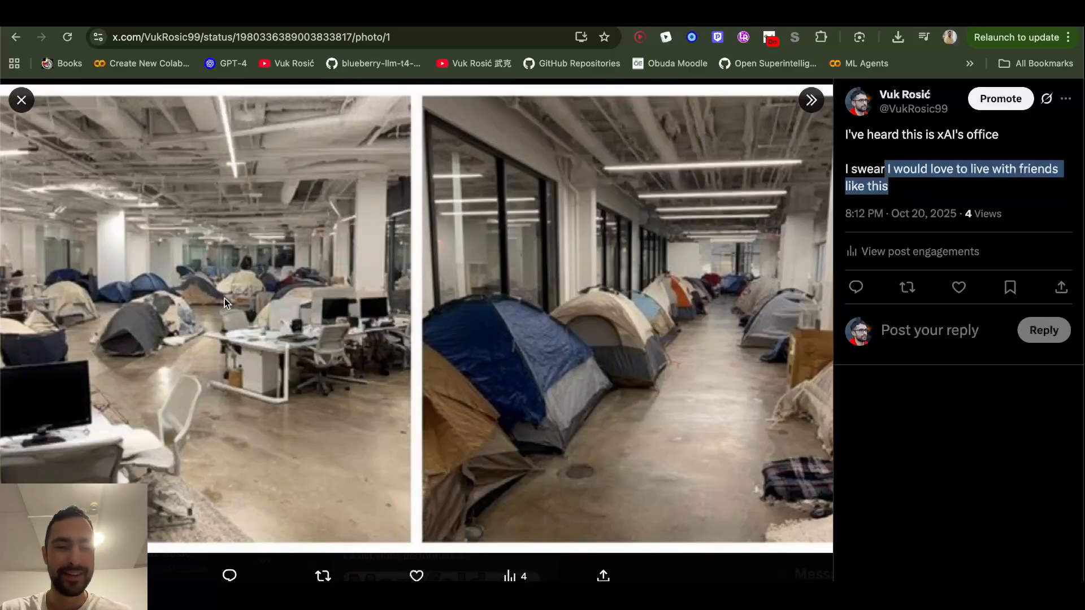
mouse_move(173, 305)
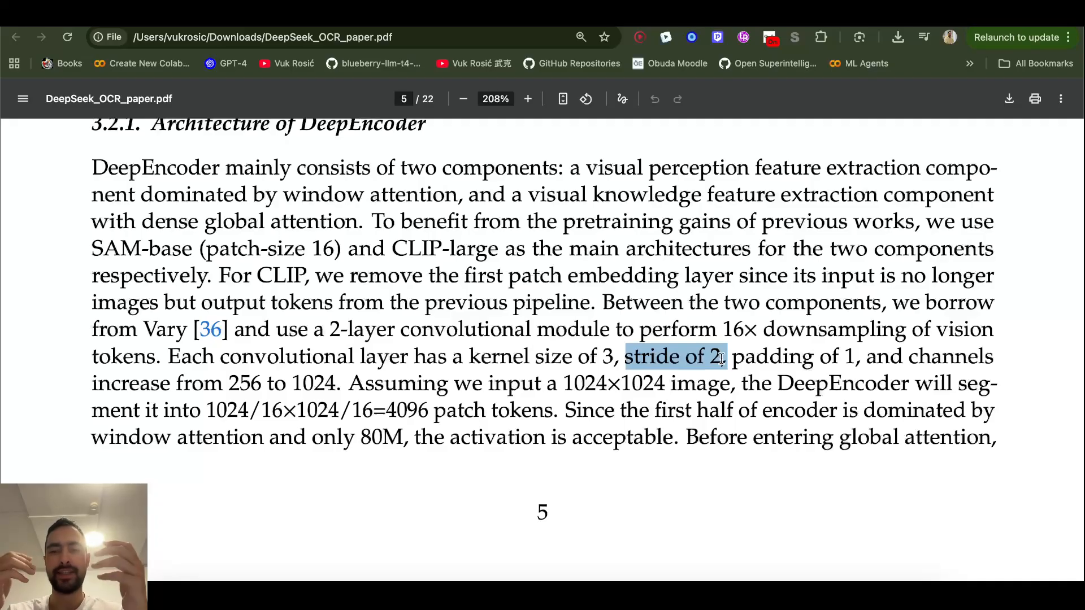
Step: Scroll to section 3.2.1 text on the convolution's kernel, stride, padding and channels
scroll("down", 3)
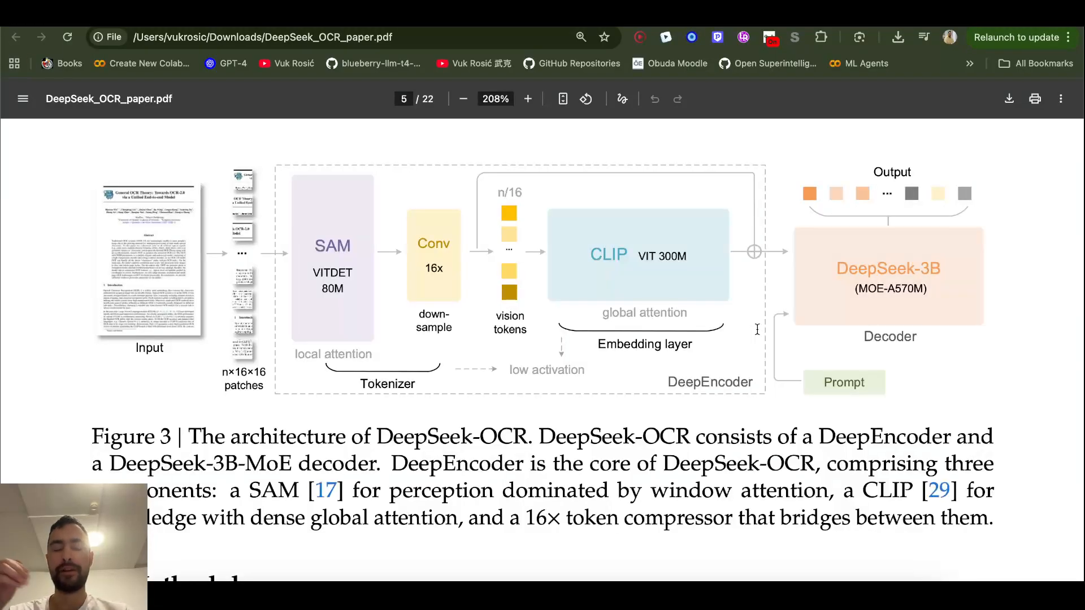
mouse_move(757, 335)
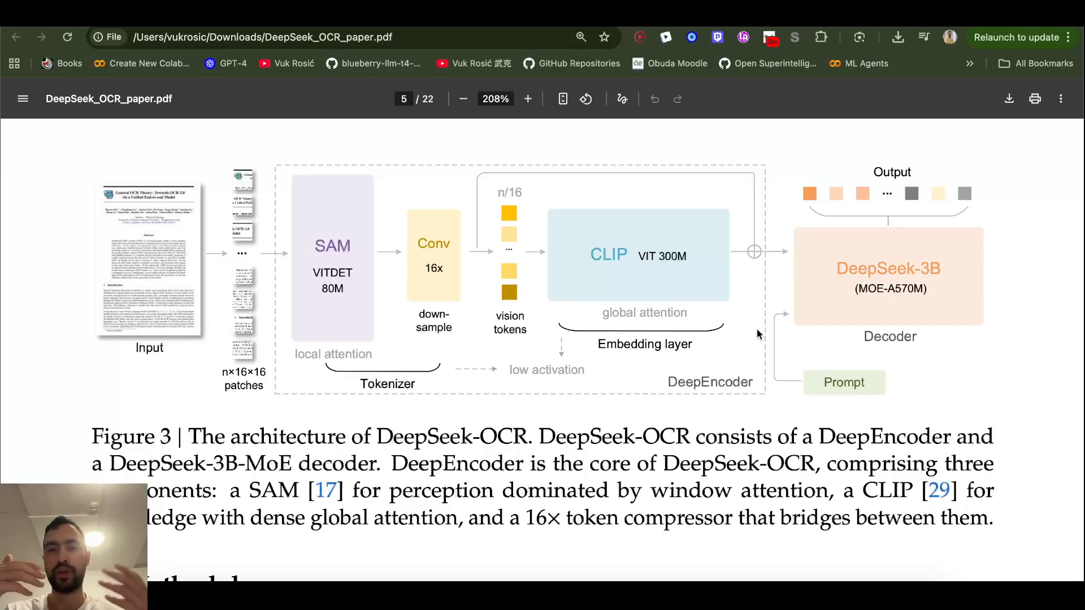
scroll("down", 3)
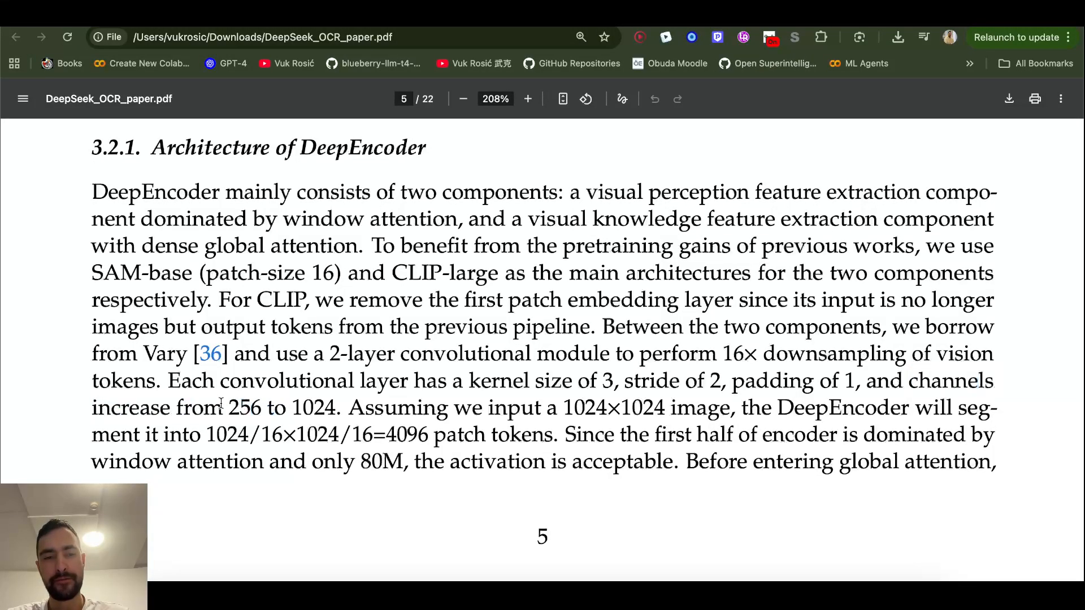
left_click_drag(205, 407, 332, 407)
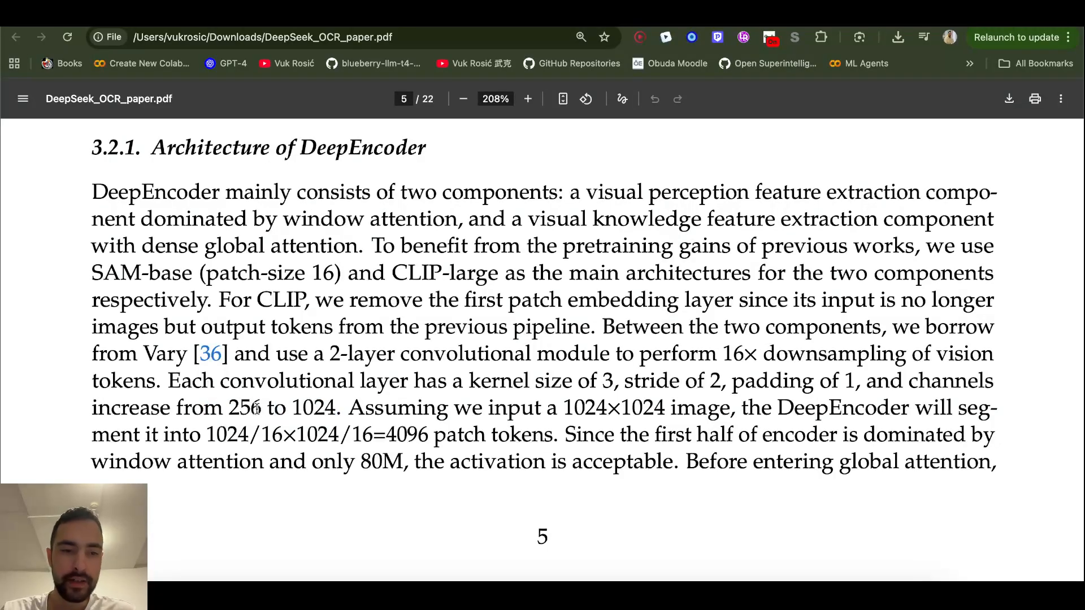
double_click(316, 408)
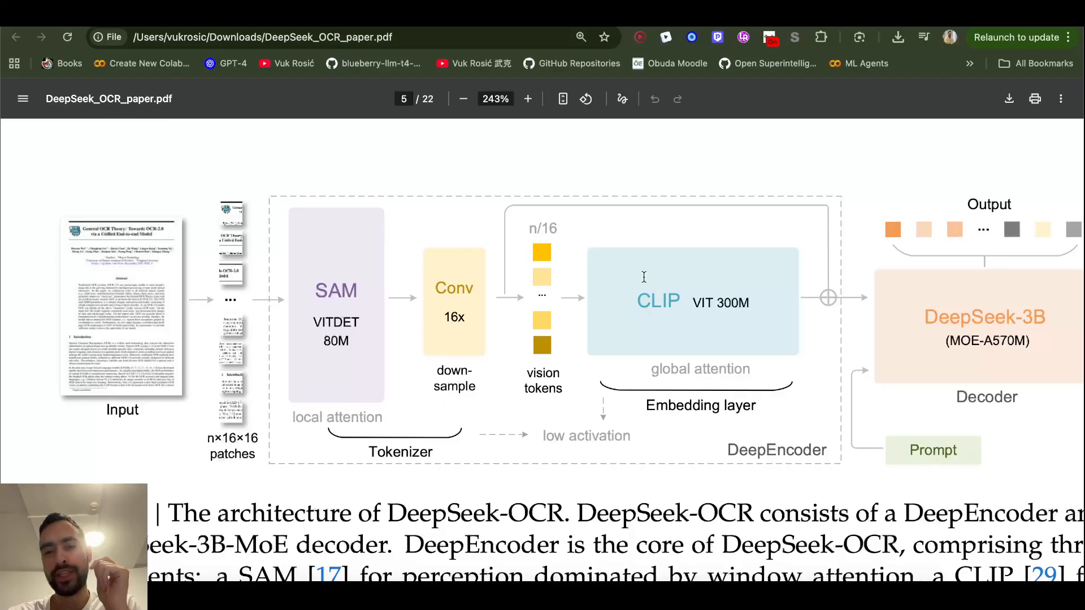
mouse_move(747, 257)
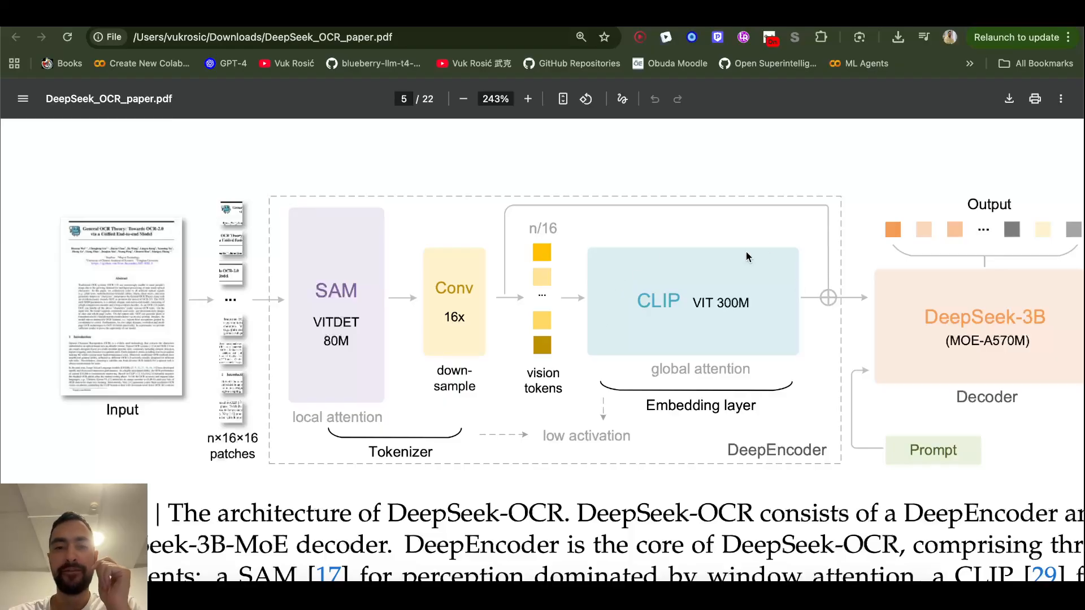
mouse_move(600, 325)
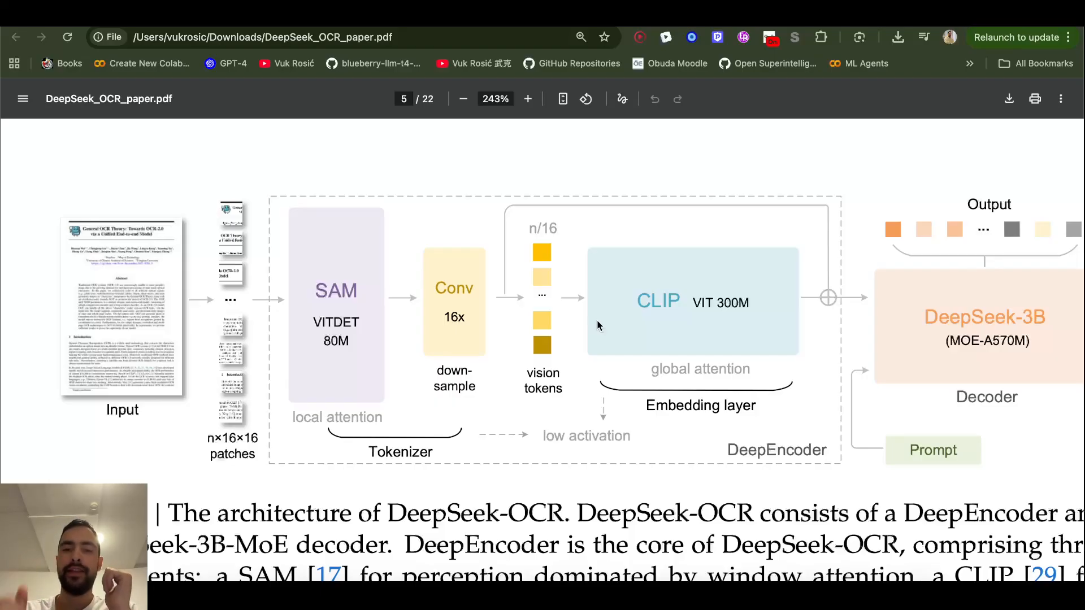
mouse_move(511, 367)
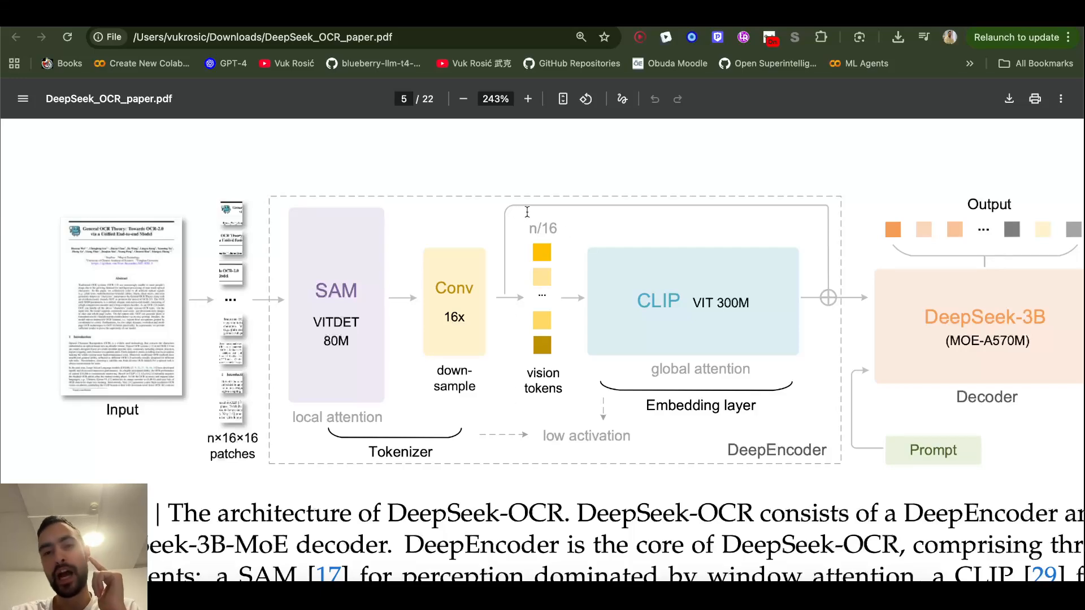
mouse_move(518, 280)
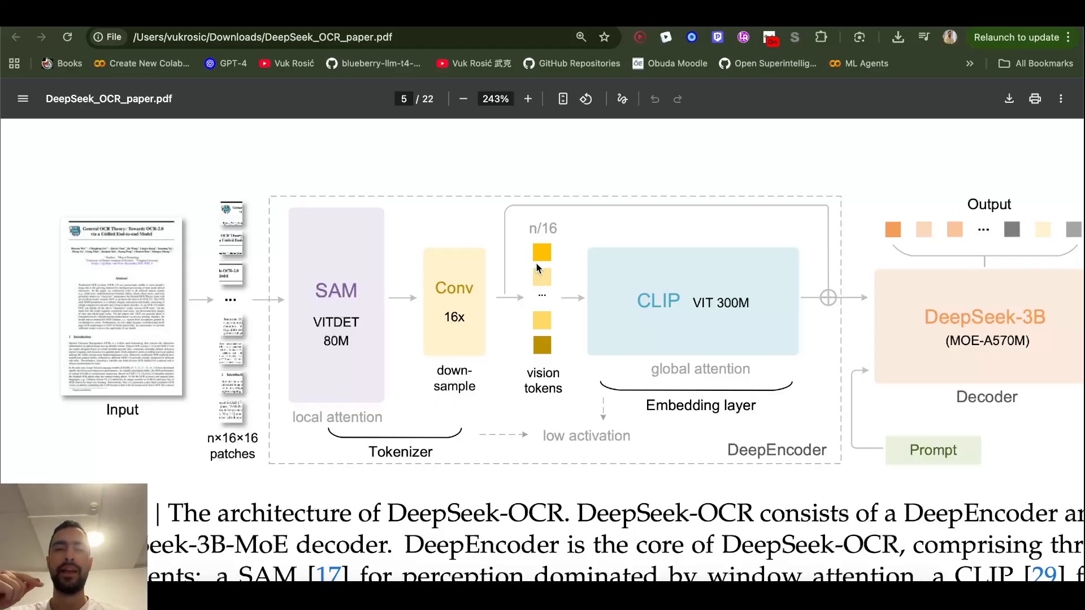
Step: Zoom out to 195% so Figure 3 and its full caption fit on screen
left_click(463, 98)
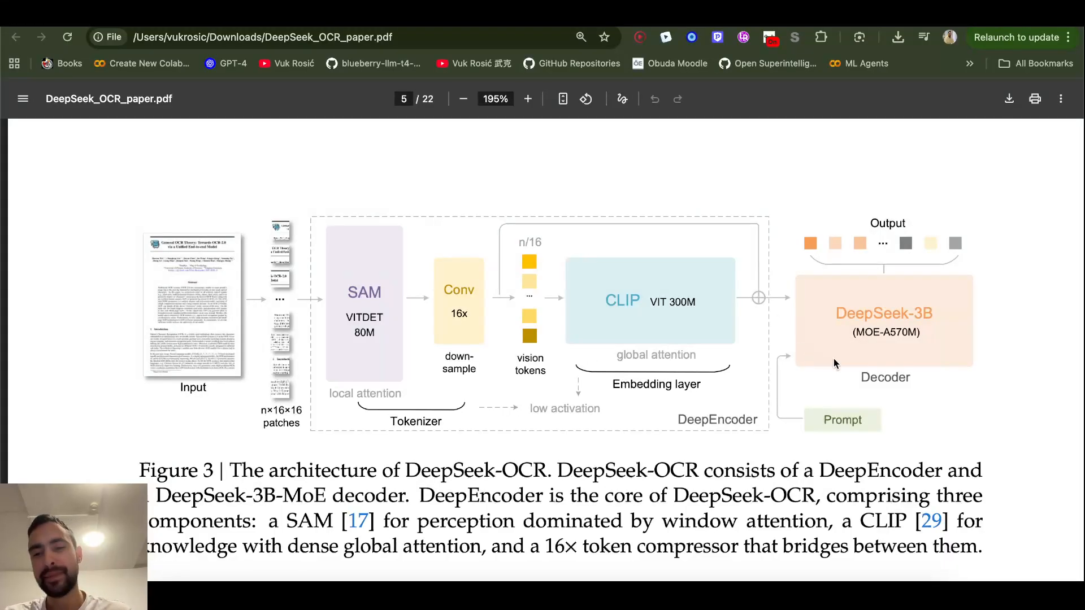
left_click(528, 98)
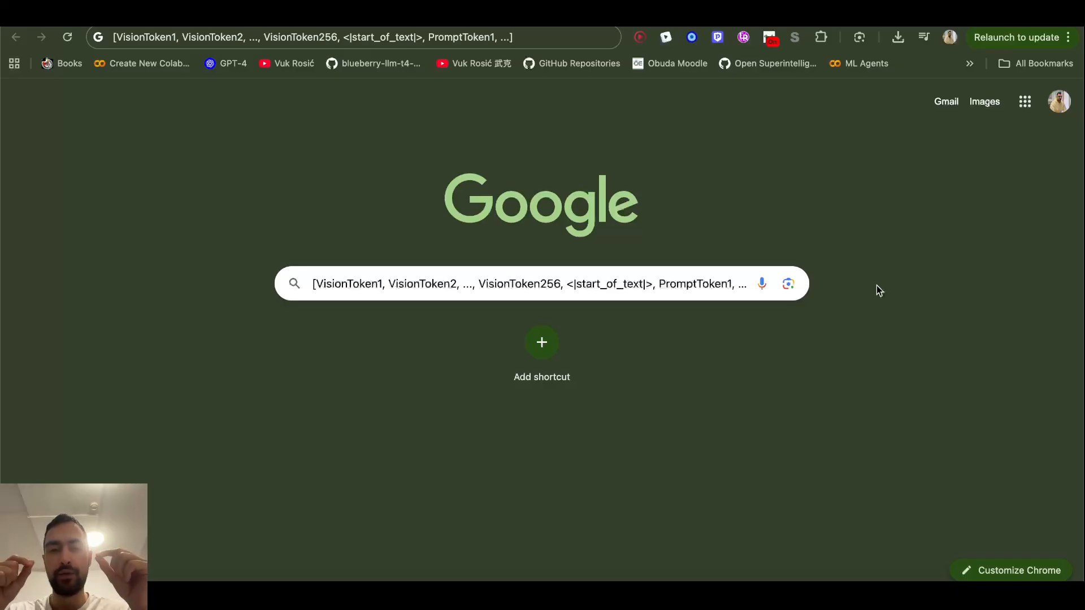
Step: Enter the VisionToken1…VisionToken256, start_of_text, PromptToken1… sequence in the search box
left_click(313, 283)
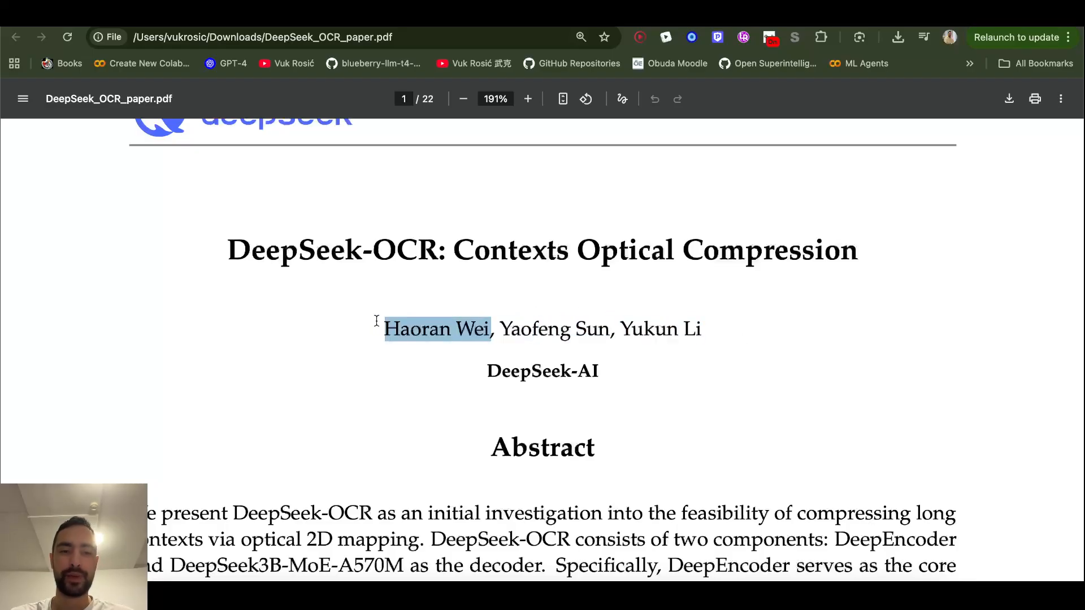
Step: Scroll through the paper, then show the Become AI Researcher community's Classroom courses
scroll("down", 3)
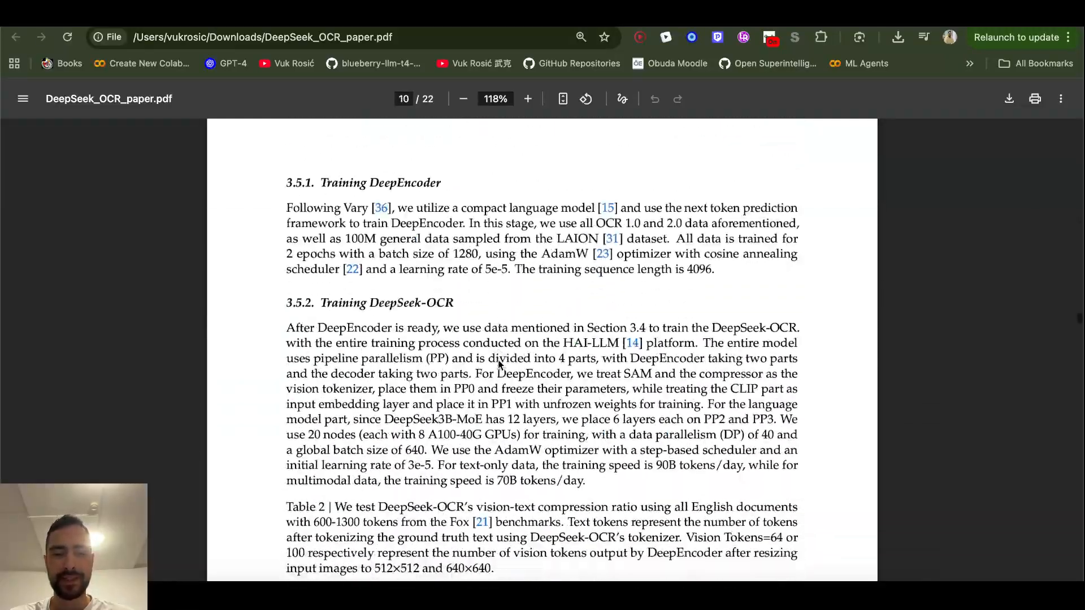
scroll("down", 3)
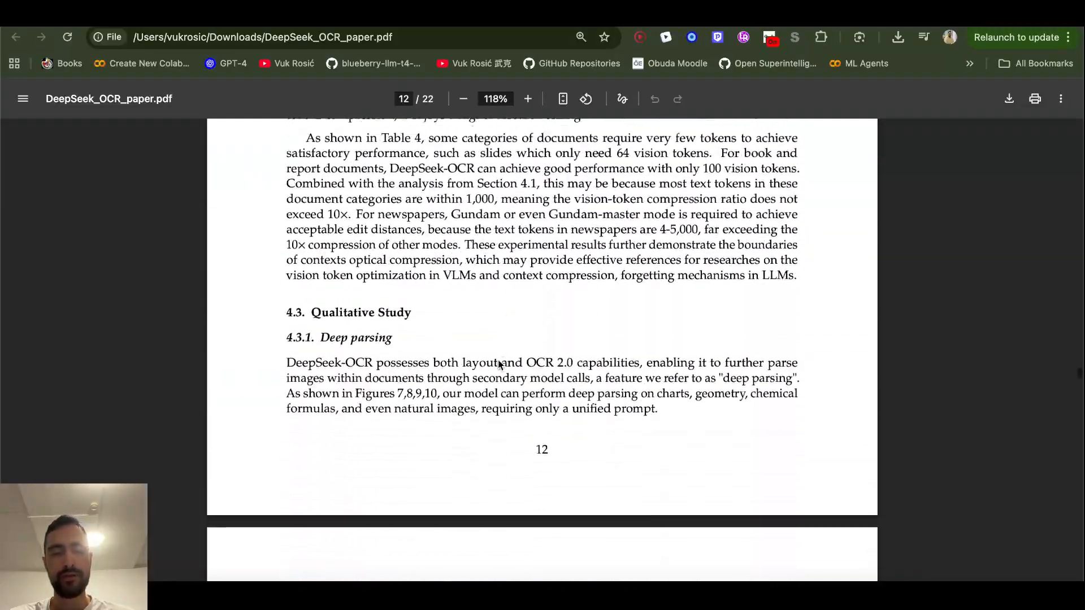
scroll("down", 3)
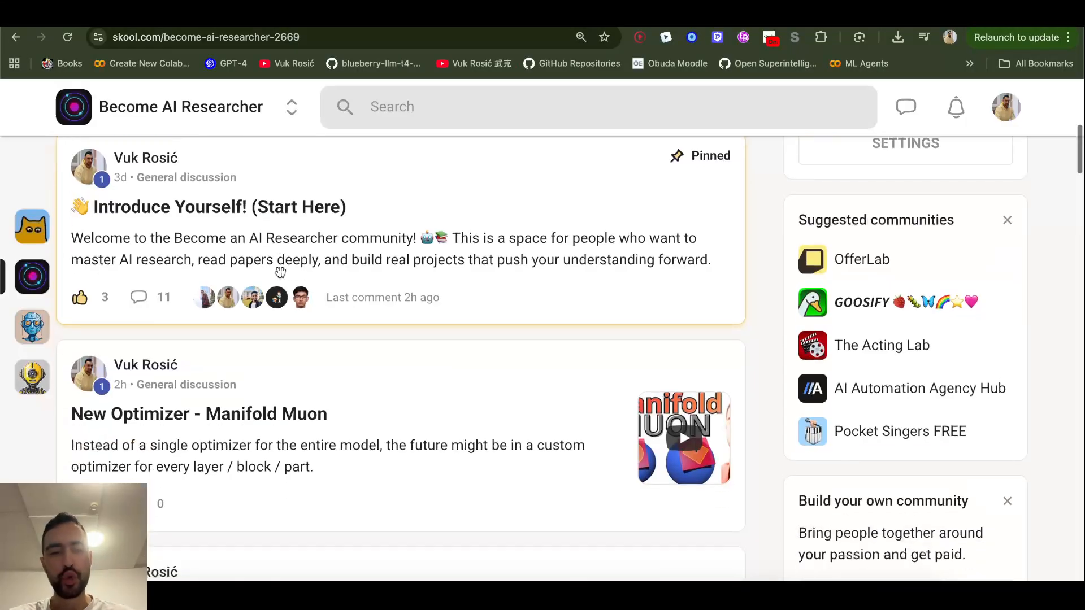
left_click(192, 152)
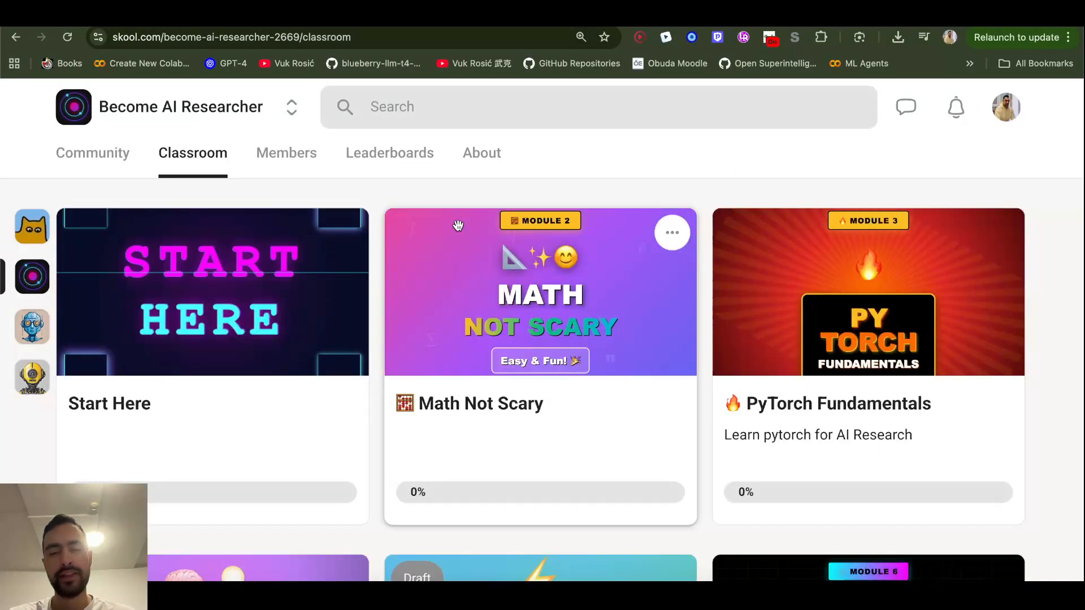
scroll("down", 3)
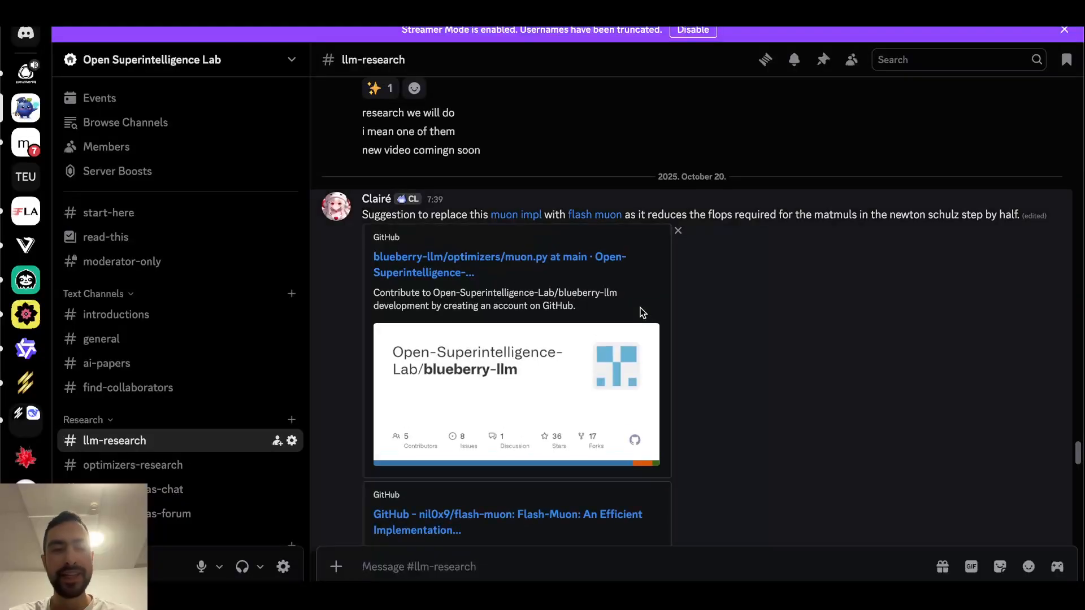
Step: Skim the Discord llm-research channel, then browse the YouTube channel's Videos uploads
scroll("down", 3)
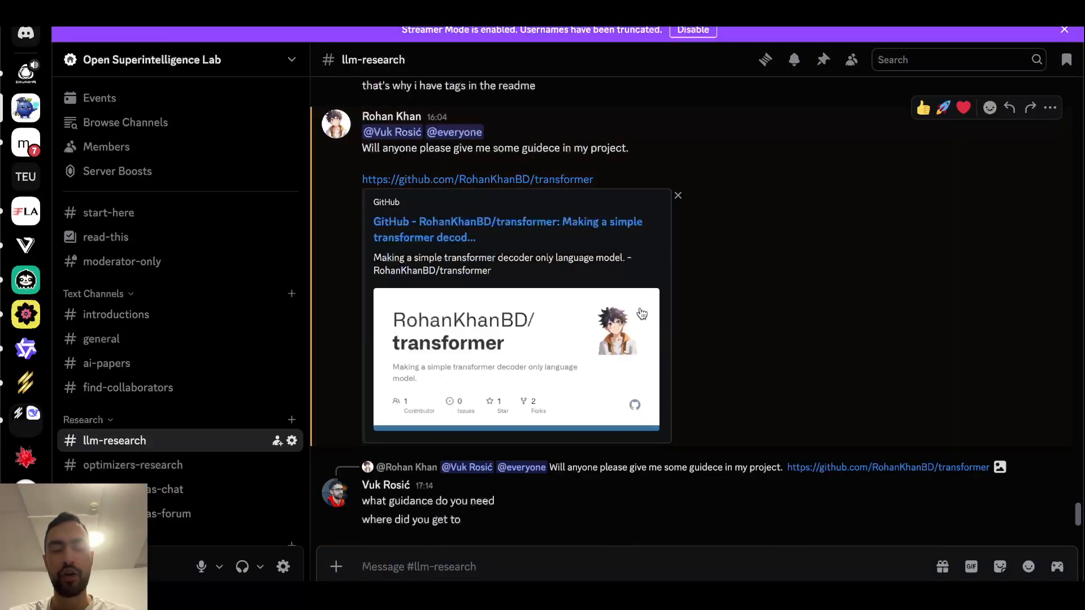
type("§")
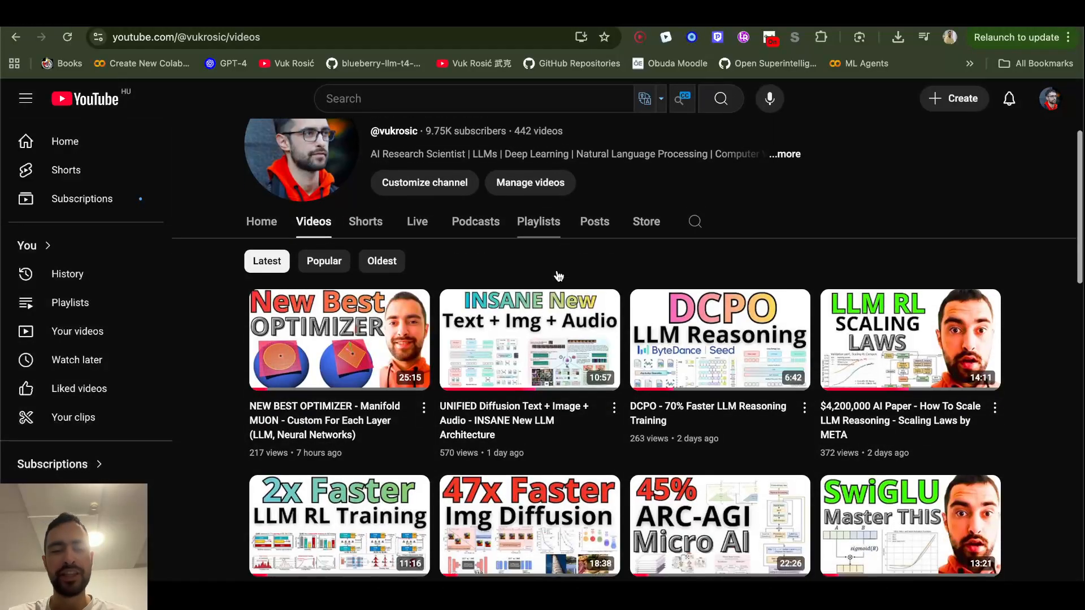
scroll("down", 3)
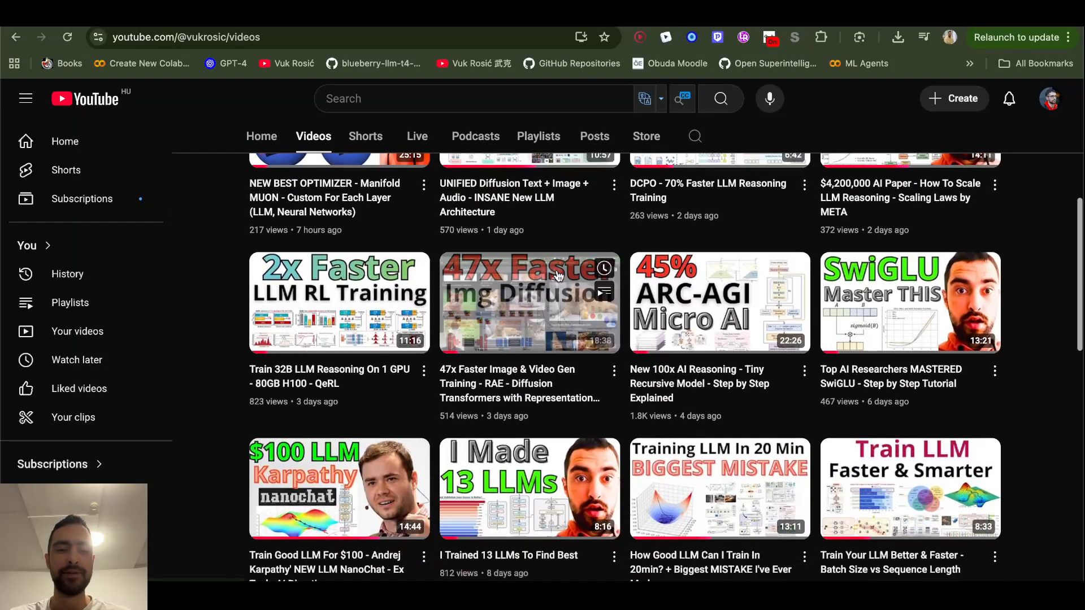